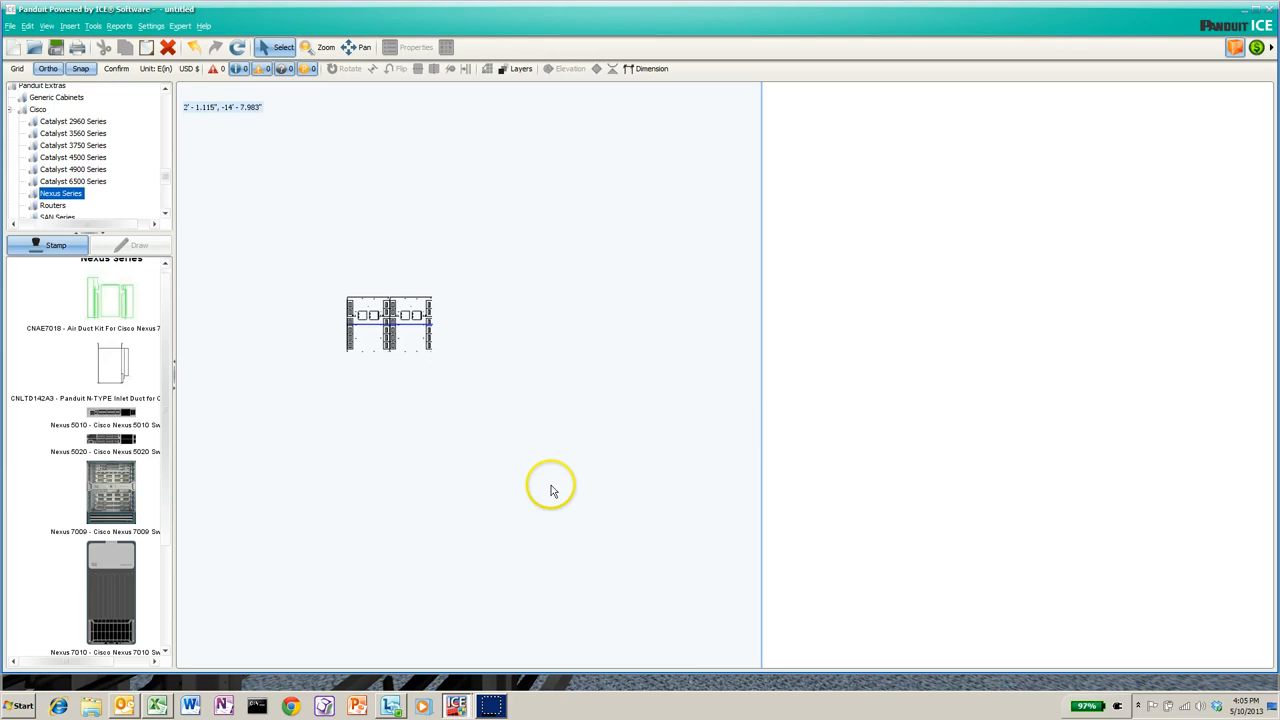
{"action": "mouse_move", "coordinate": [524, 356]}
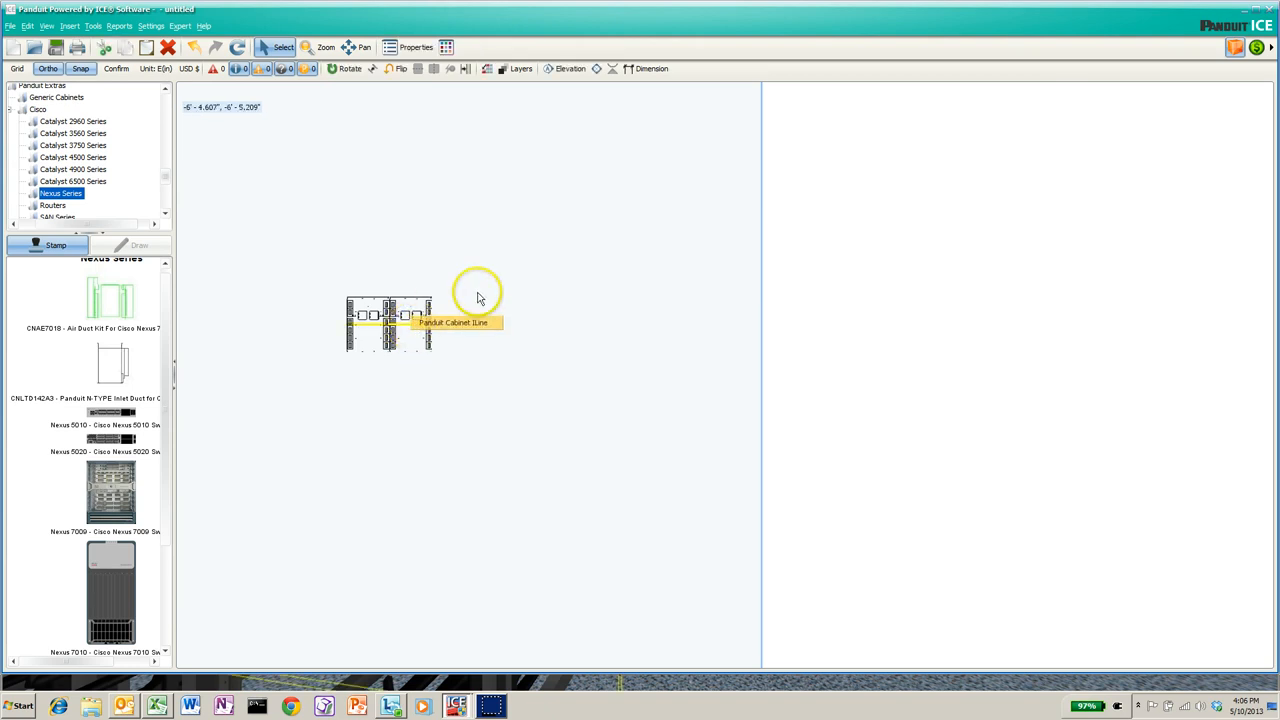
{"action": "mouse_move", "coordinate": [564, 120]}
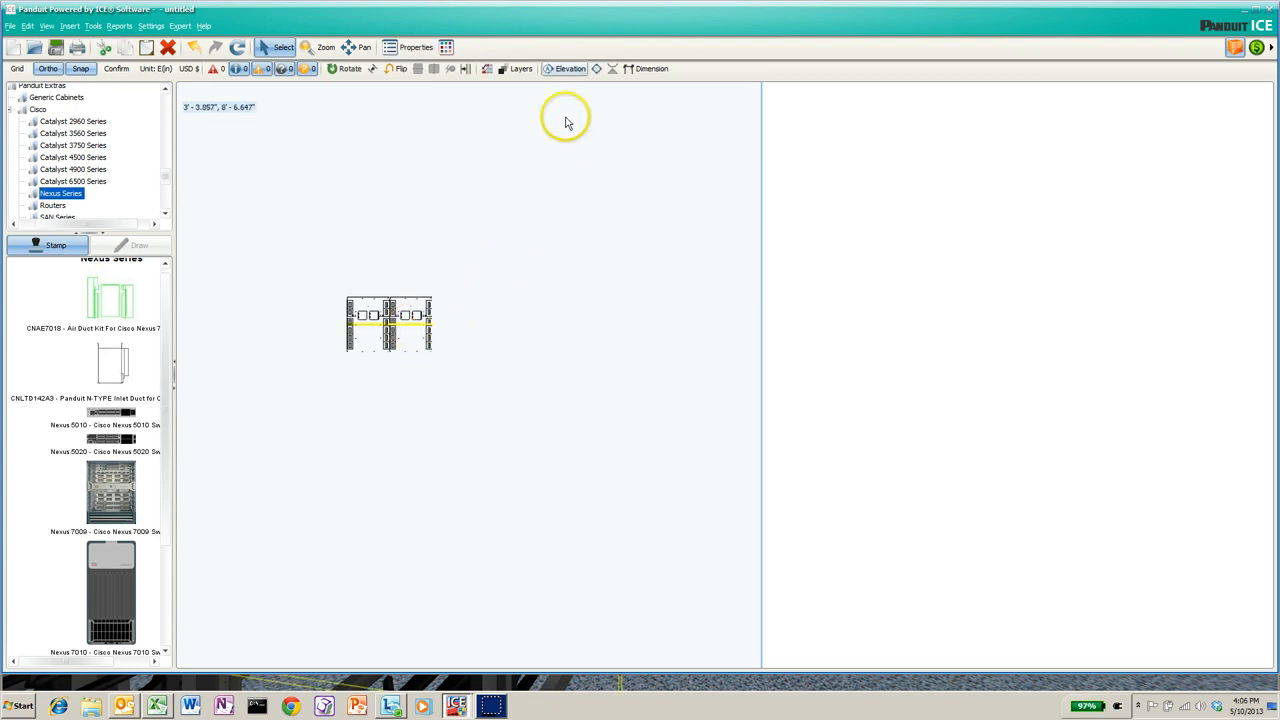
- Place Elevation C, a front view of the cabinet, beside the floor plan
{"action": "left_click", "coordinate": [564, 68]}
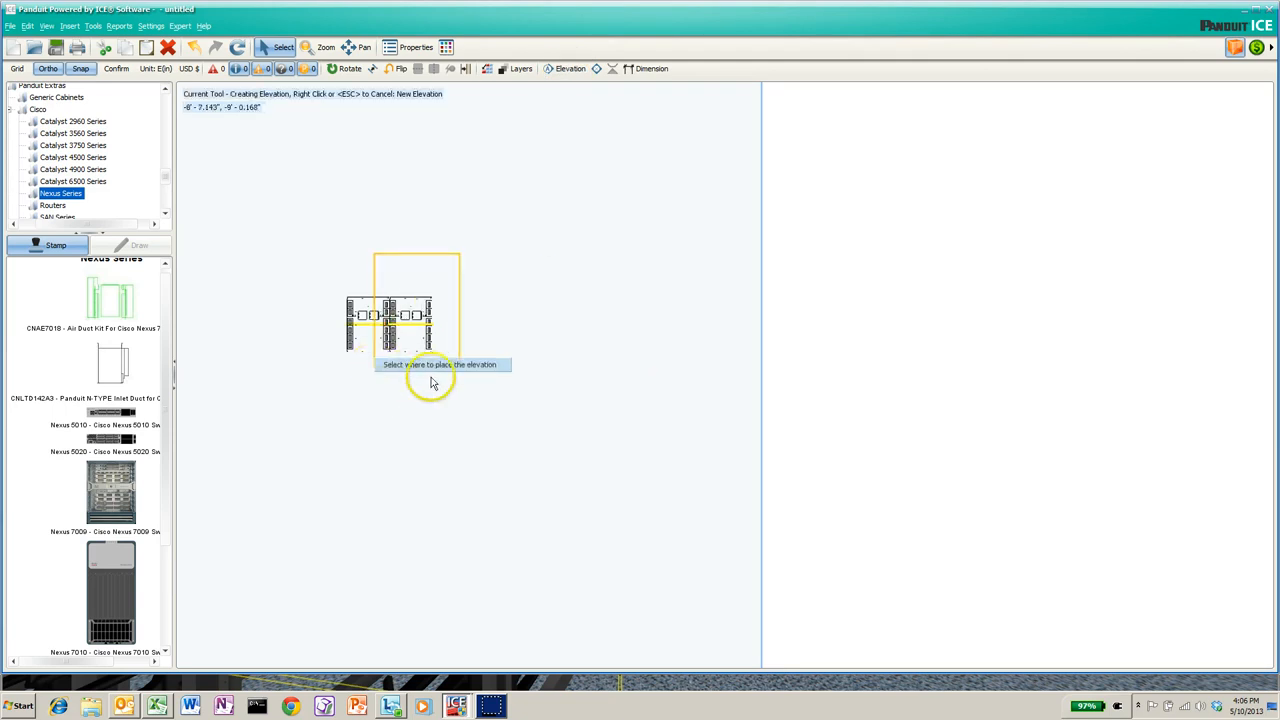
{"action": "left_click", "coordinate": [432, 384]}
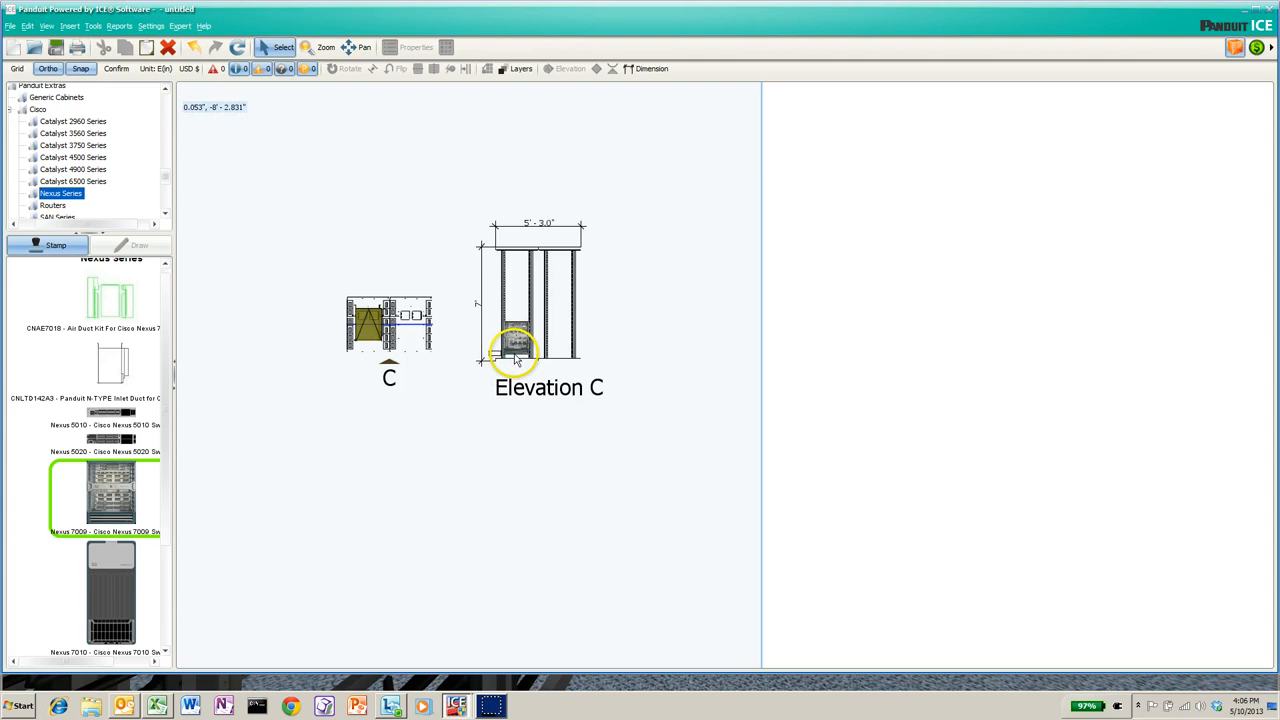
{"action": "mouse_move", "coordinate": [516, 360]}
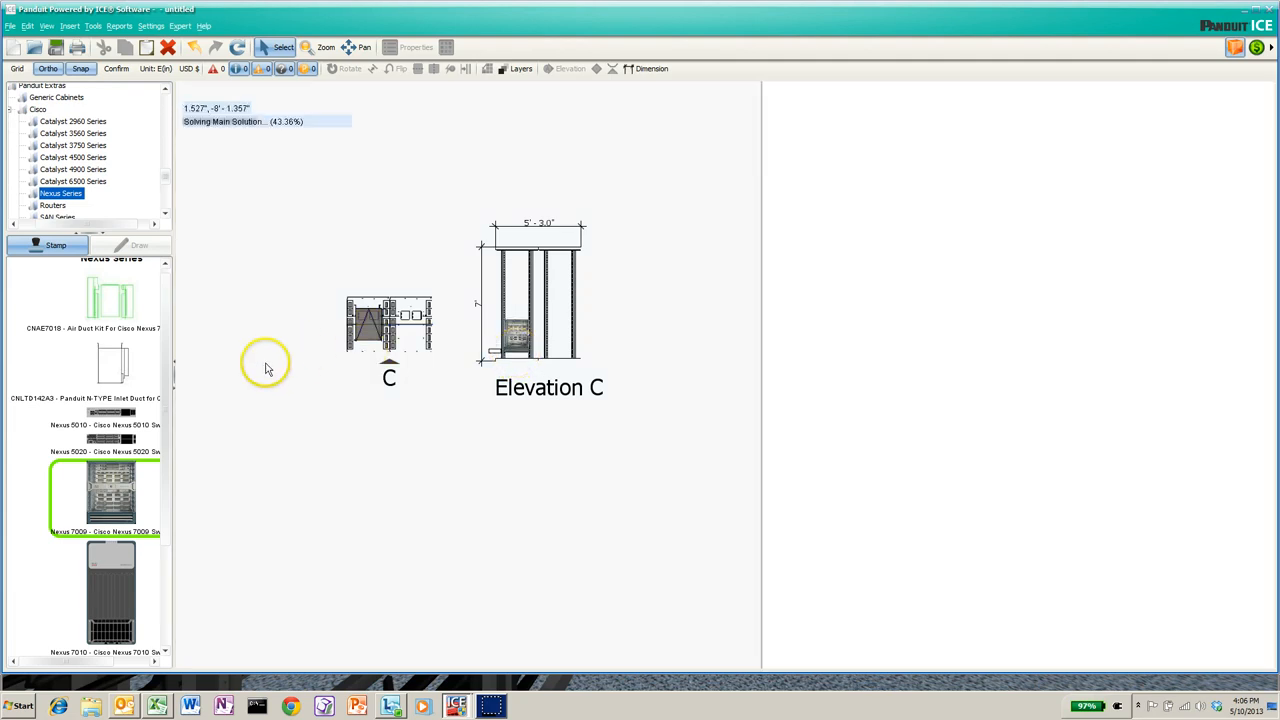
- Stamp the CNL7D1-N7K9 inlet duct for the Nexus 7009 into the cabinet
{"action": "left_click", "coordinate": [110, 364]}
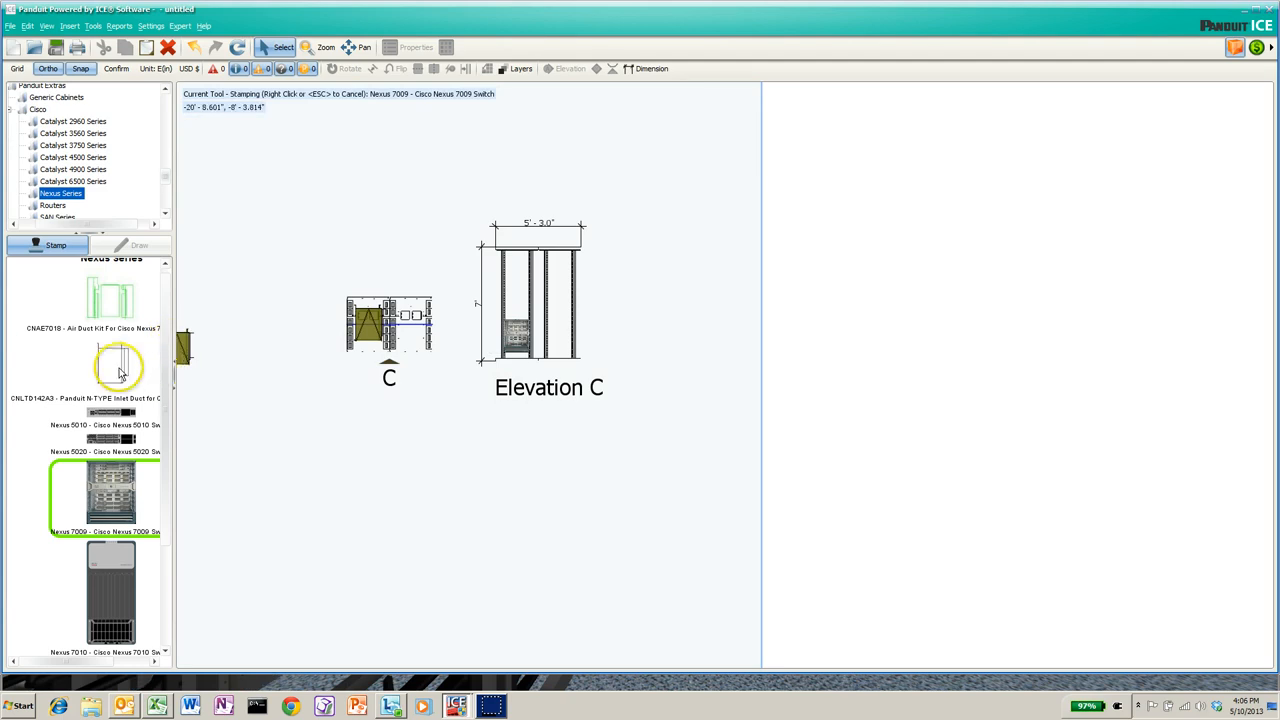
{"action": "left_click", "coordinate": [112, 368]}
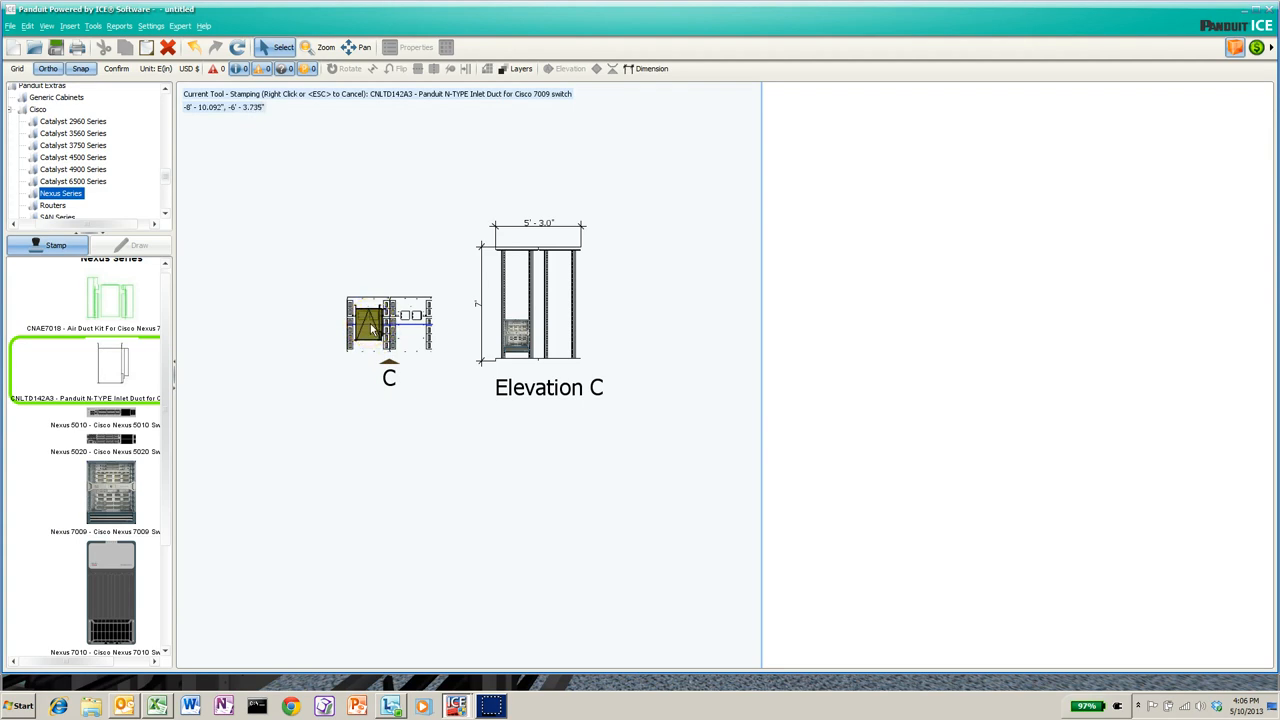
{"action": "left_click", "coordinate": [368, 322]}
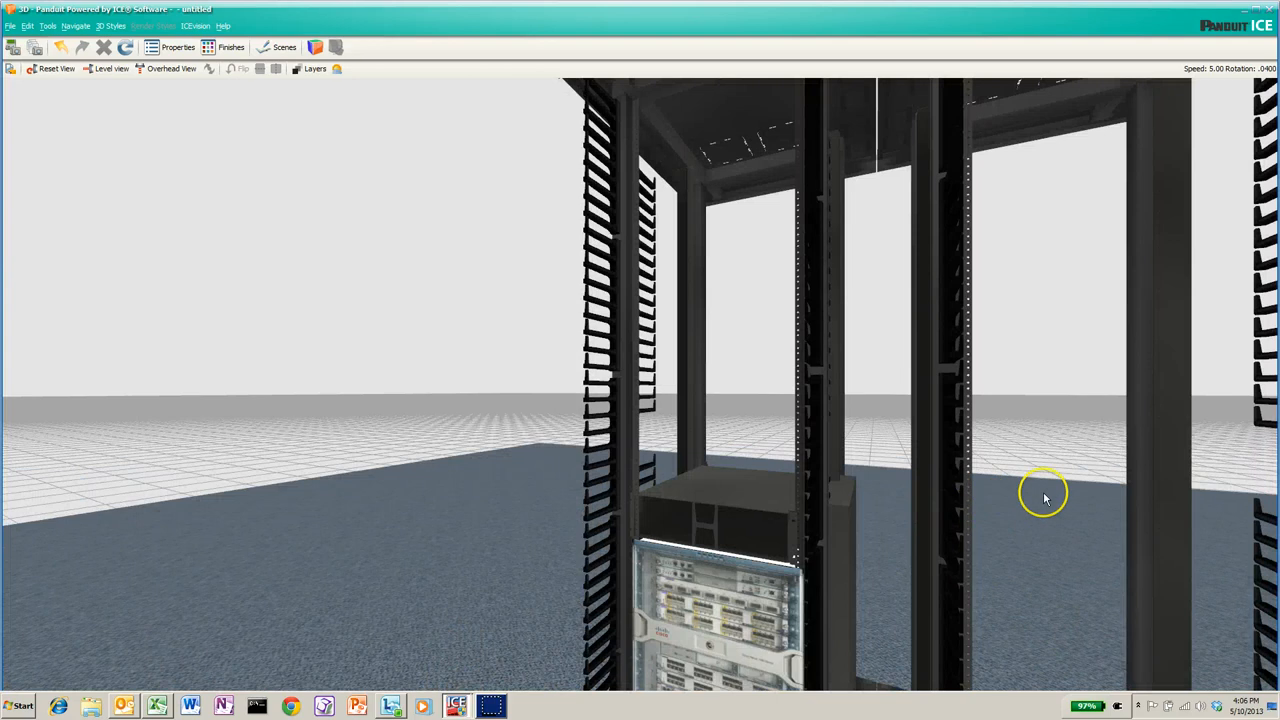
- Orbit the cabinet in the 3D viewer to see the Nexus chassis at the bottom
{"action": "left_click_drag", "start_coordinate": [1044, 496], "coordinate": [1020, 444]}
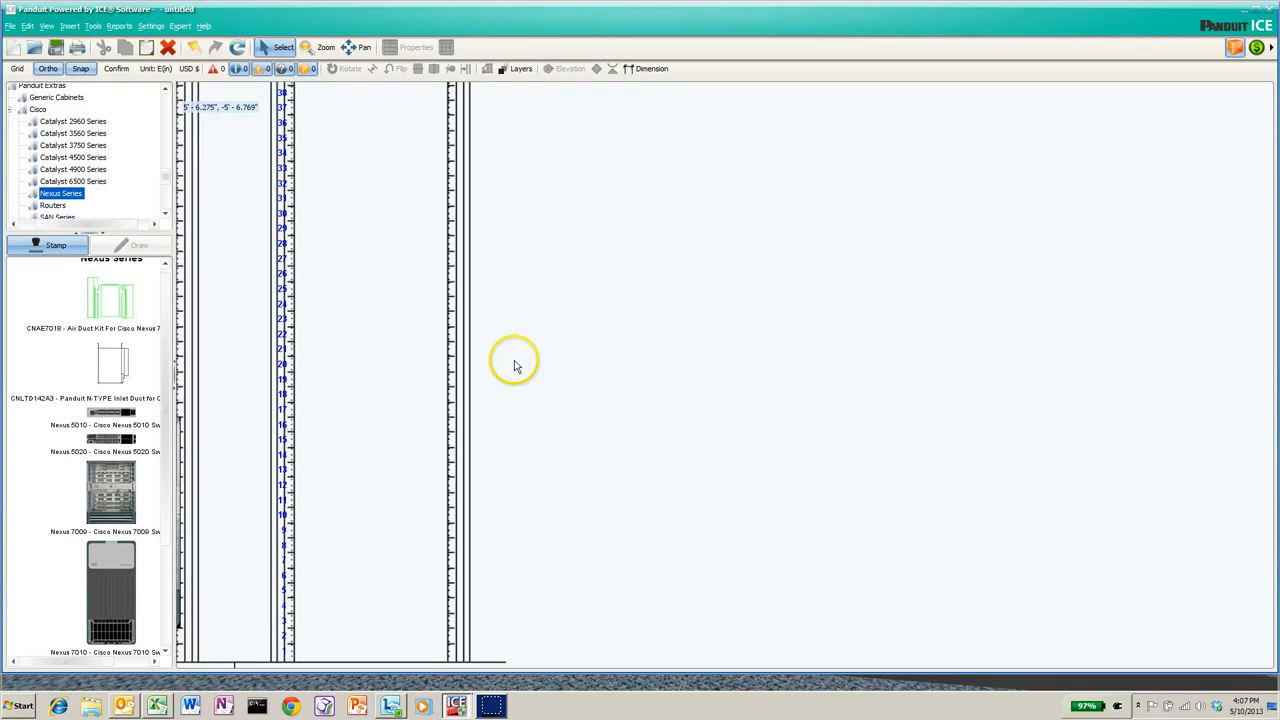
{"action": "mouse_move", "coordinate": [504, 360]}
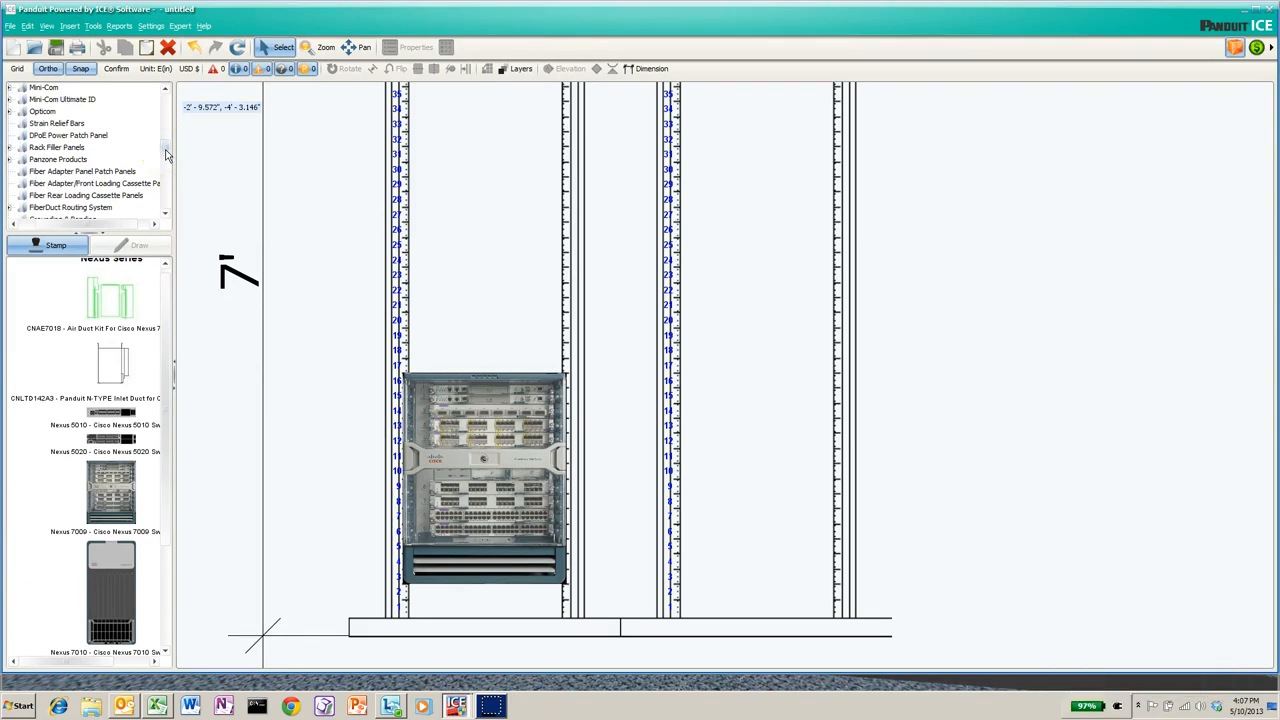
- Show the Fiber Adapter Panel Patch Panels category with its Opticom cassette enclosures and its actions menu
{"action": "scroll", "scroll_direction": "down", "scroll_amount": 3}
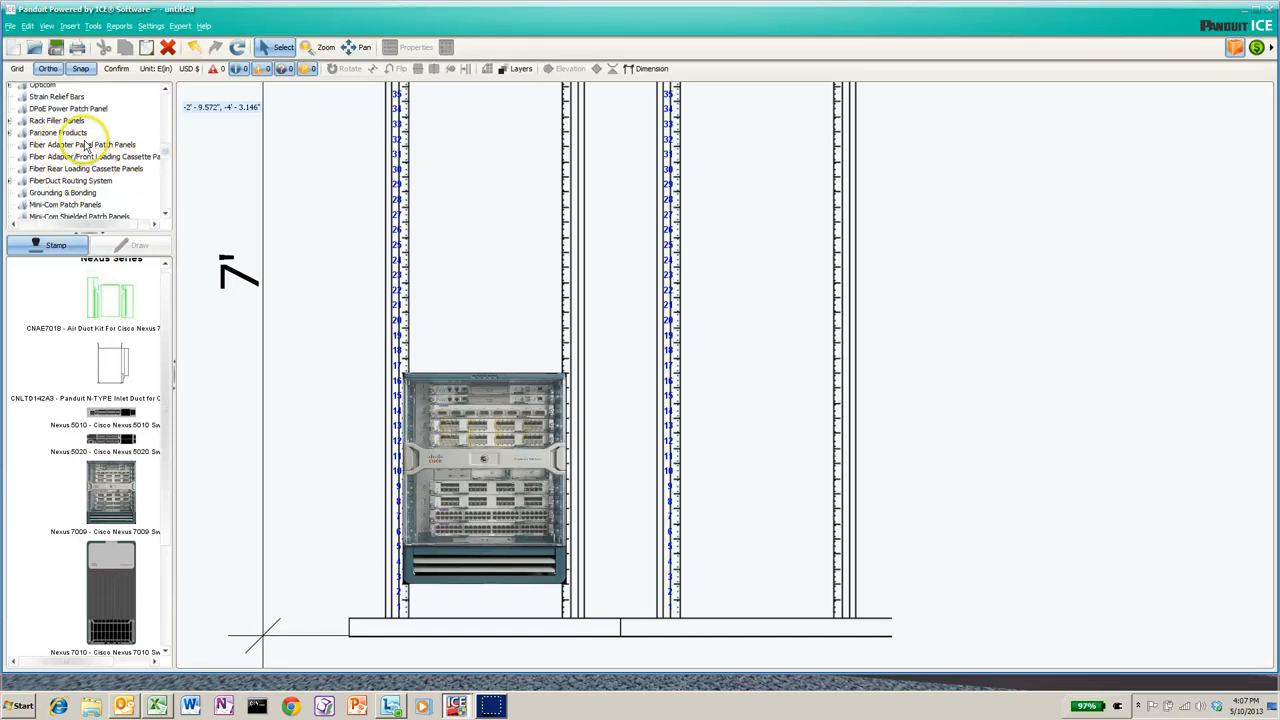
{"action": "left_click", "coordinate": [82, 144]}
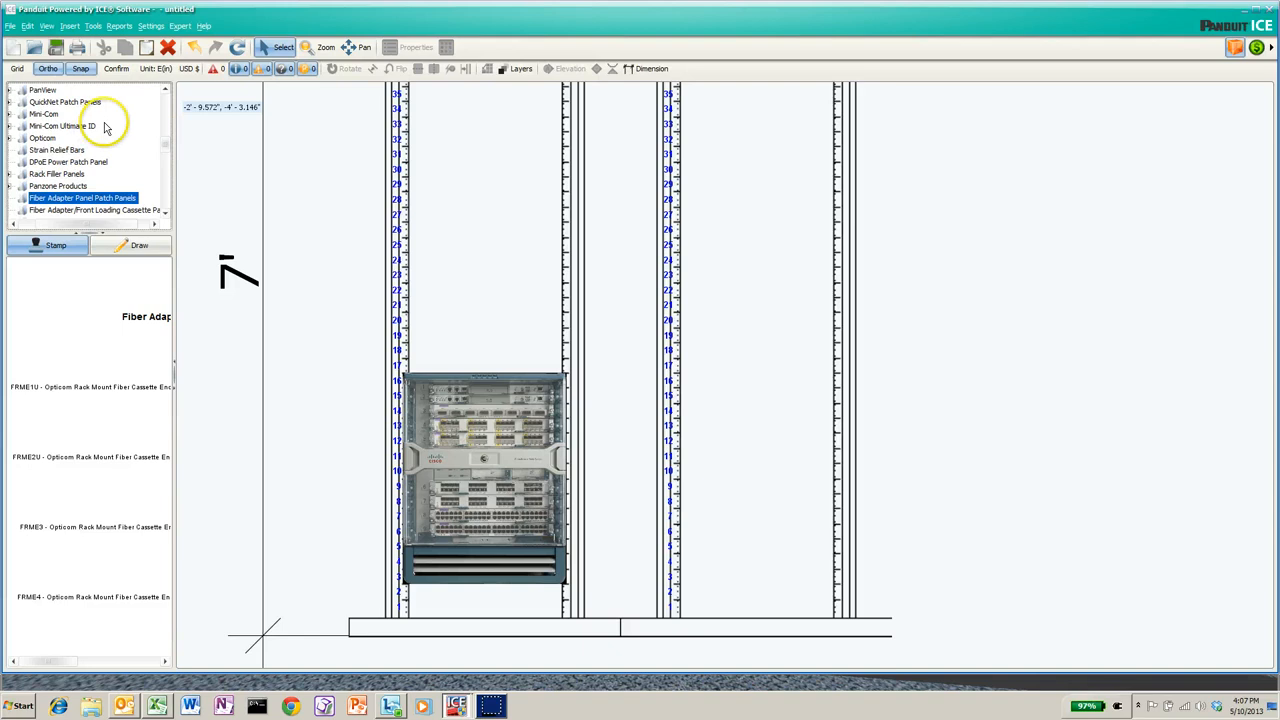
{"action": "right_click", "coordinate": [108, 128]}
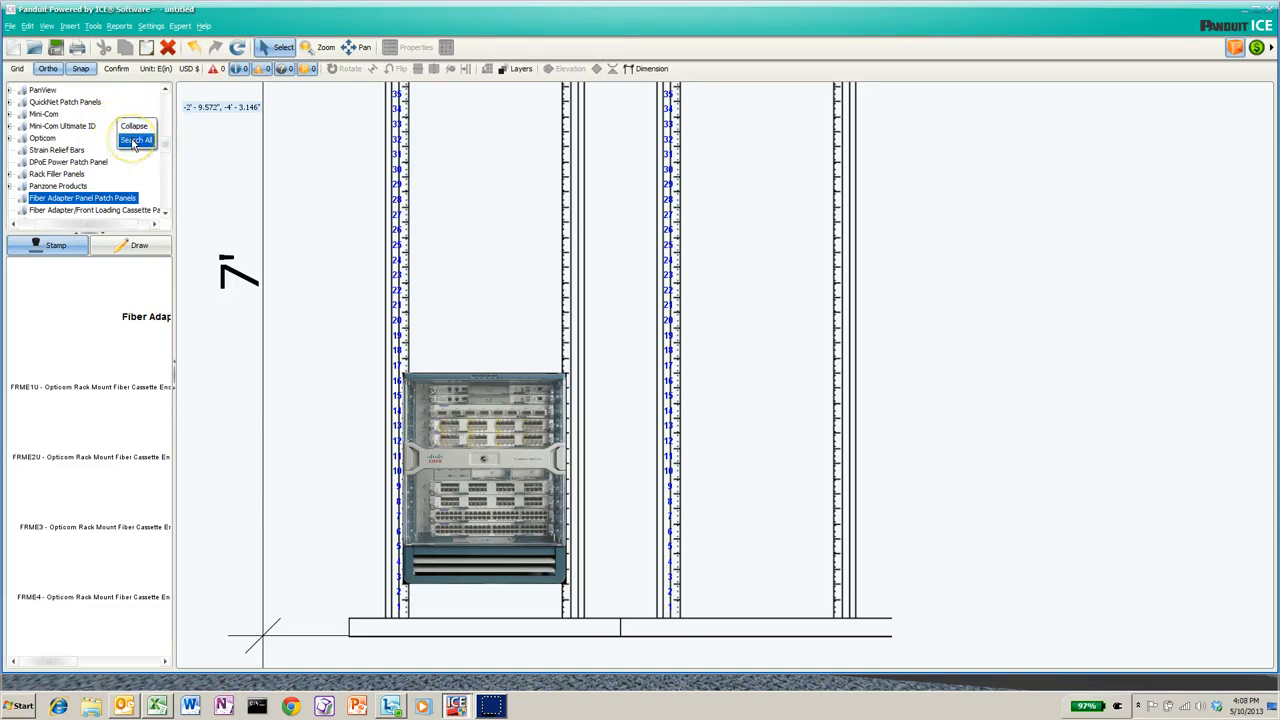
- Search the parts for 'FRM' and pick the FRME2U 2 RU Opticom enclosure for placing
{"action": "left_click", "coordinate": [136, 140]}
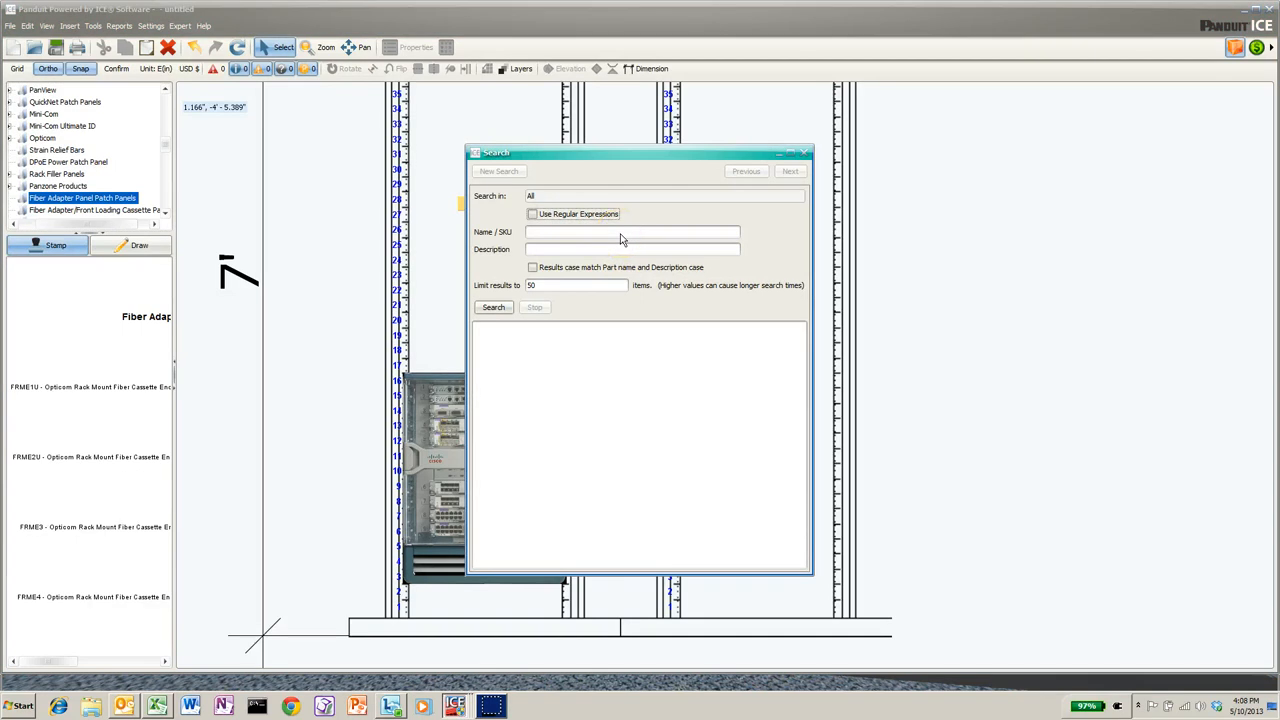
{"action": "type", "text": "FRME2"}
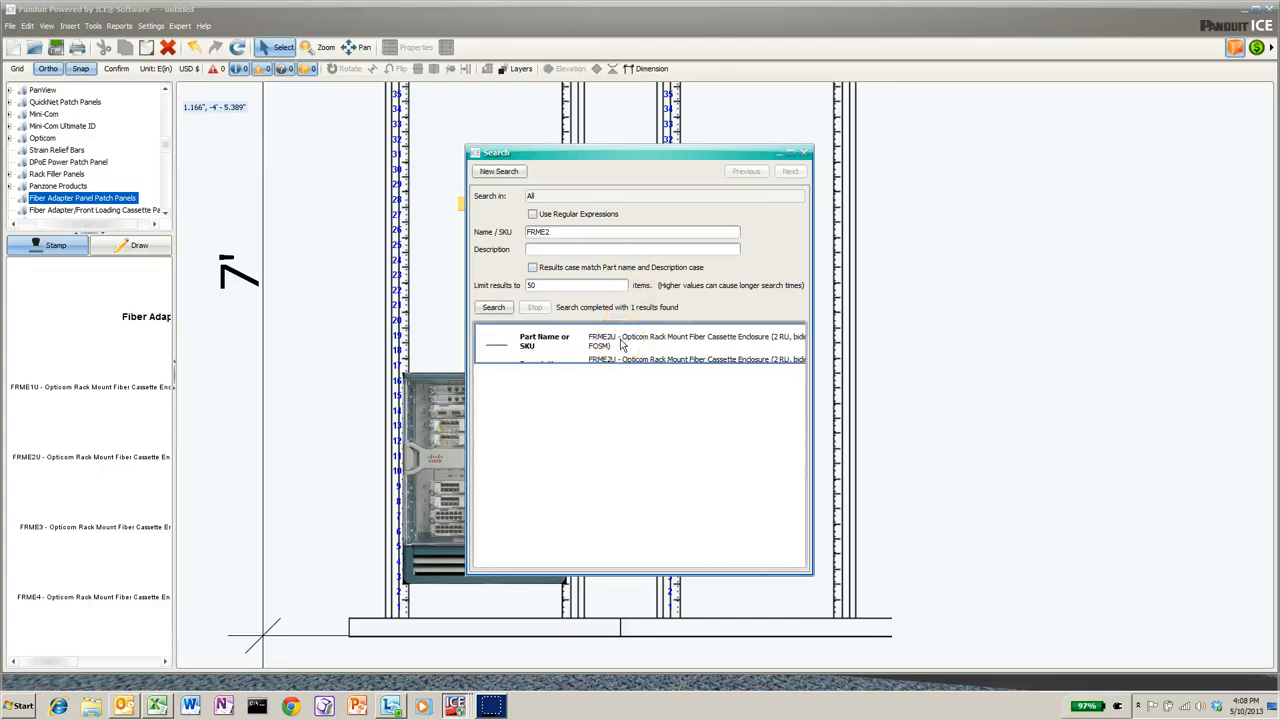
{"action": "double_click", "coordinate": [624, 340]}
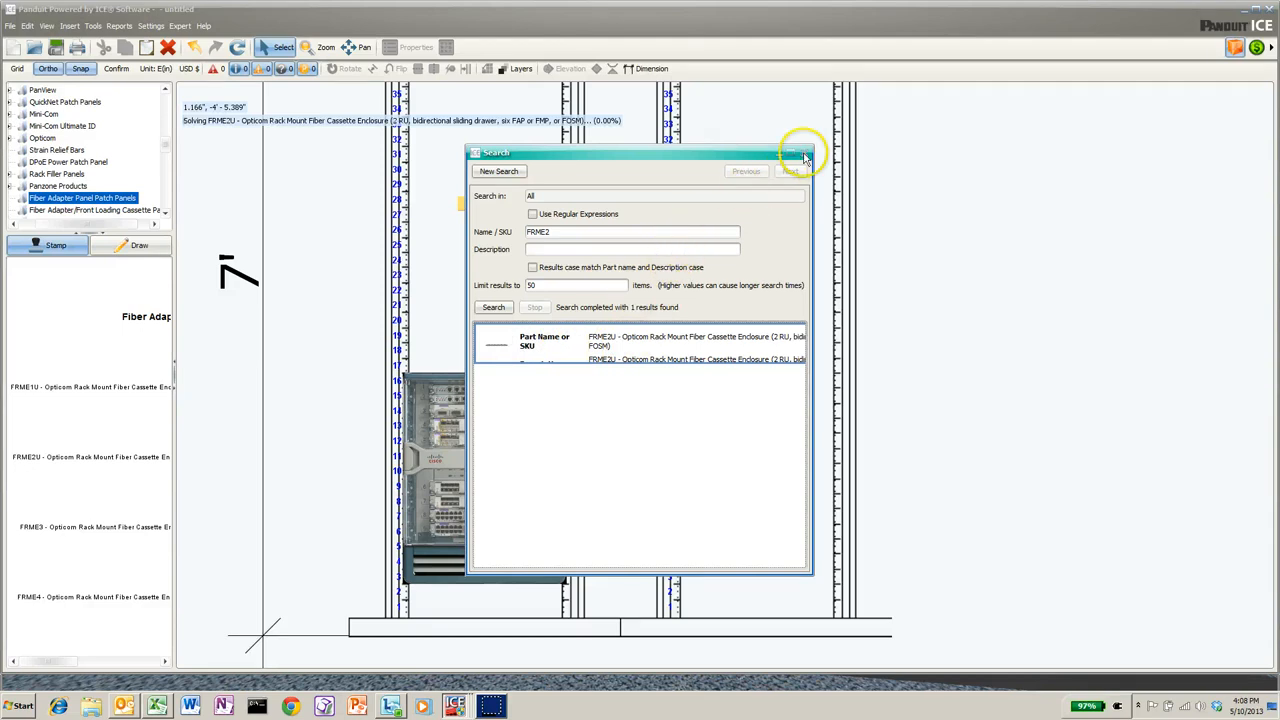
- Stamp FRME2U fiber cassette enclosures near the top of the left rack, around RU 35
{"action": "left_click", "coordinate": [804, 152]}
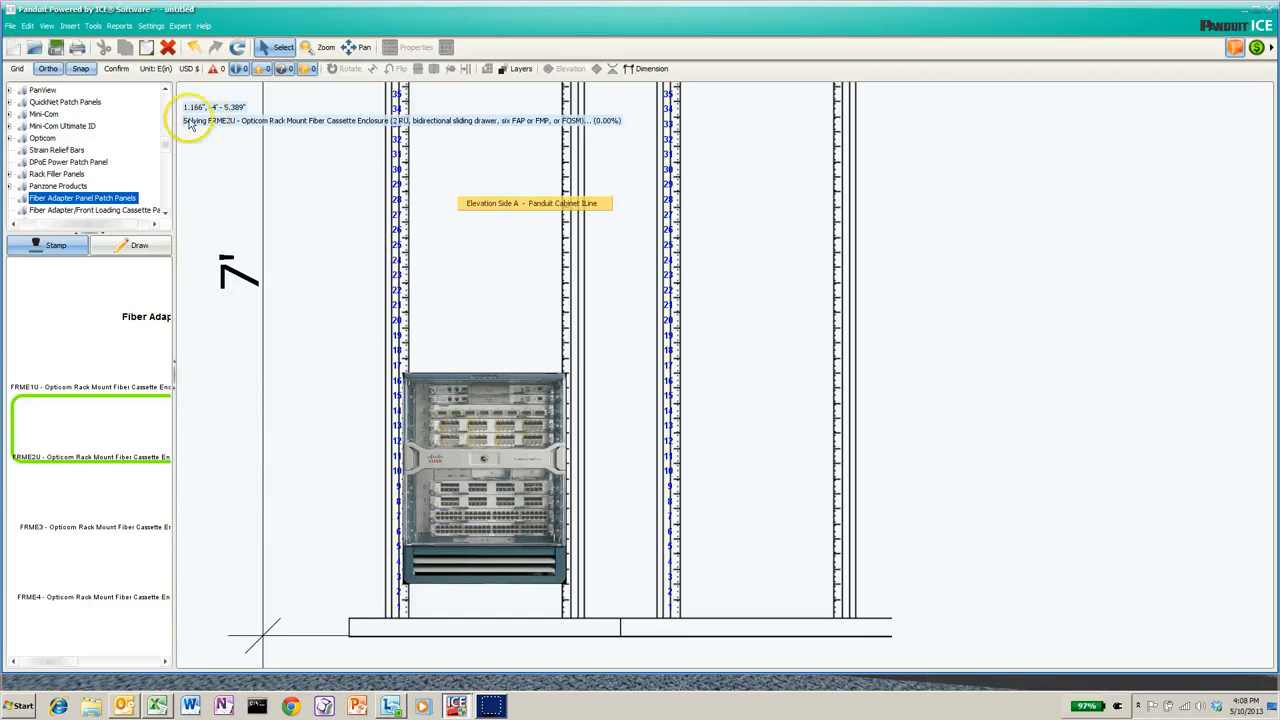
{"action": "mouse_move", "coordinate": [436, 268]}
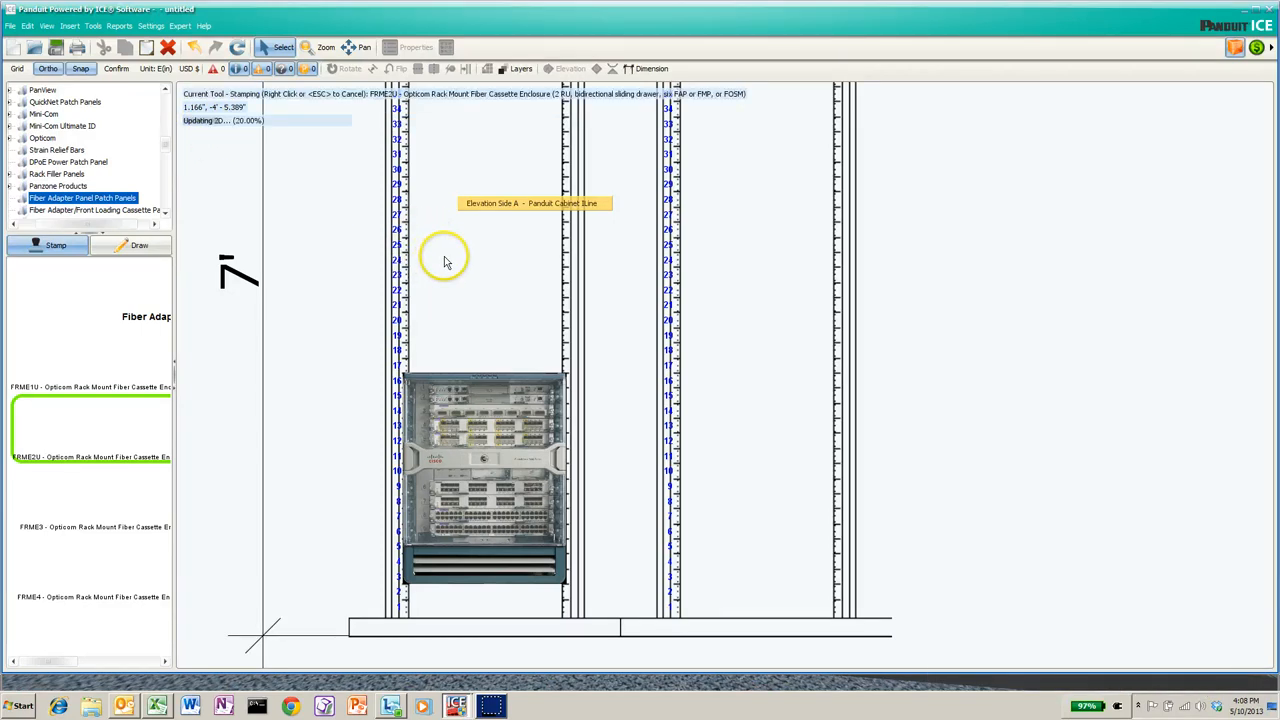
{"action": "left_click", "coordinate": [484, 204]}
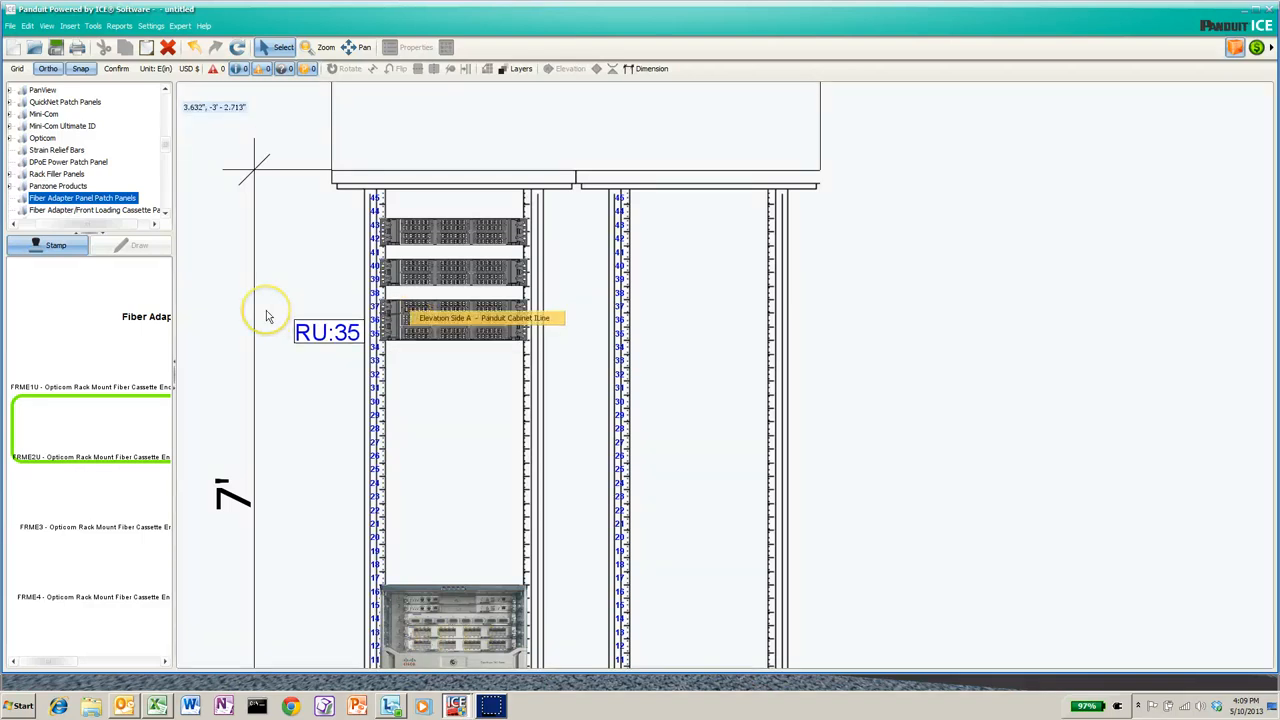
{"action": "mouse_move", "coordinate": [272, 290]}
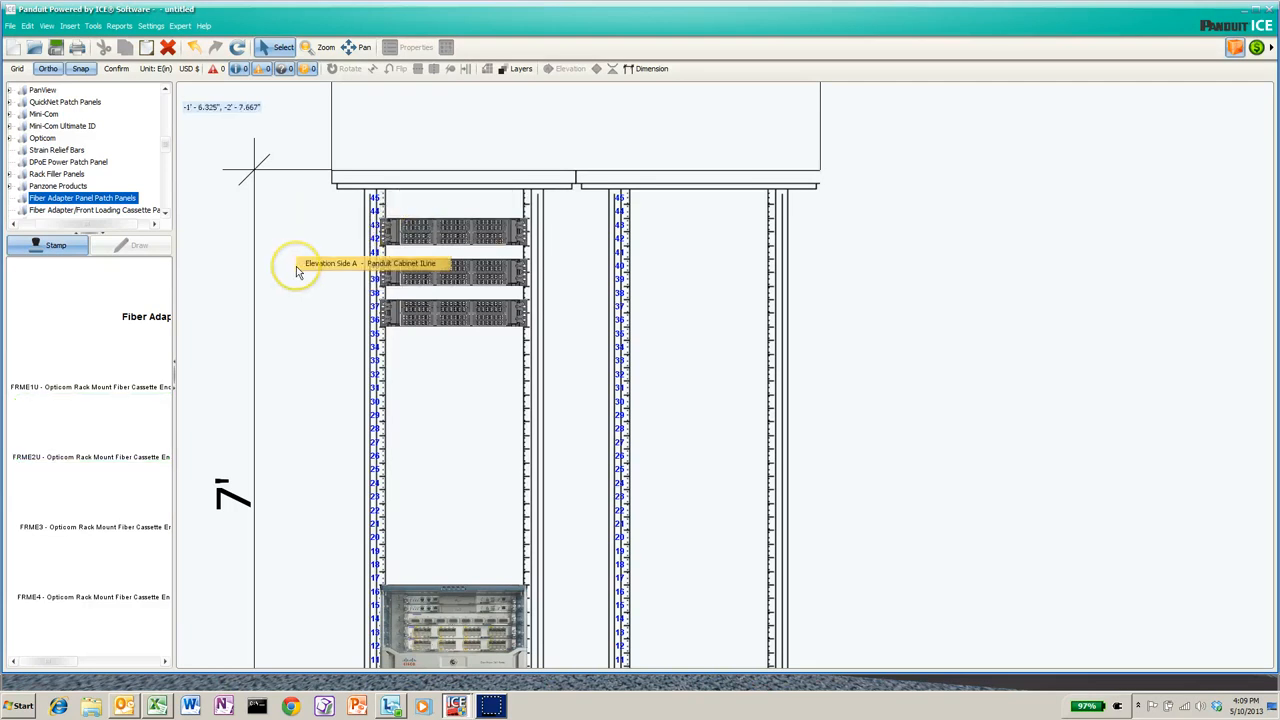
{"action": "mouse_move", "coordinate": [410, 236]}
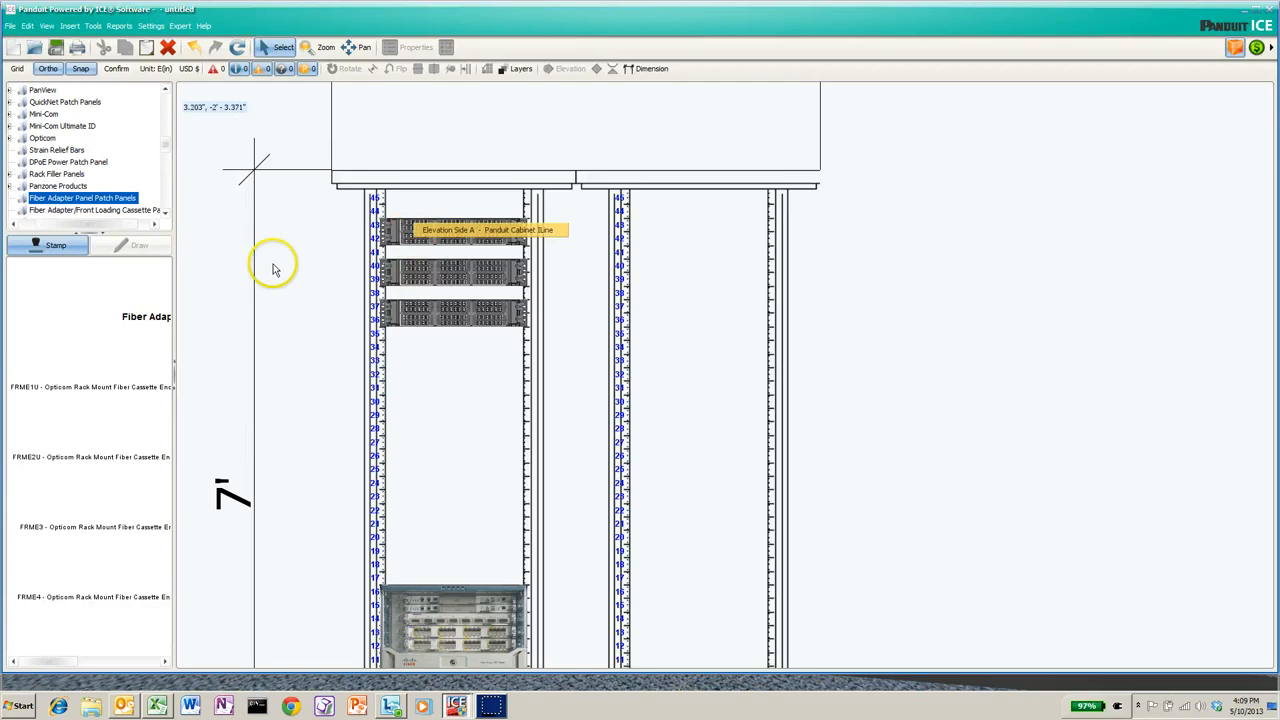
{"action": "mouse_move", "coordinate": [156, 182]}
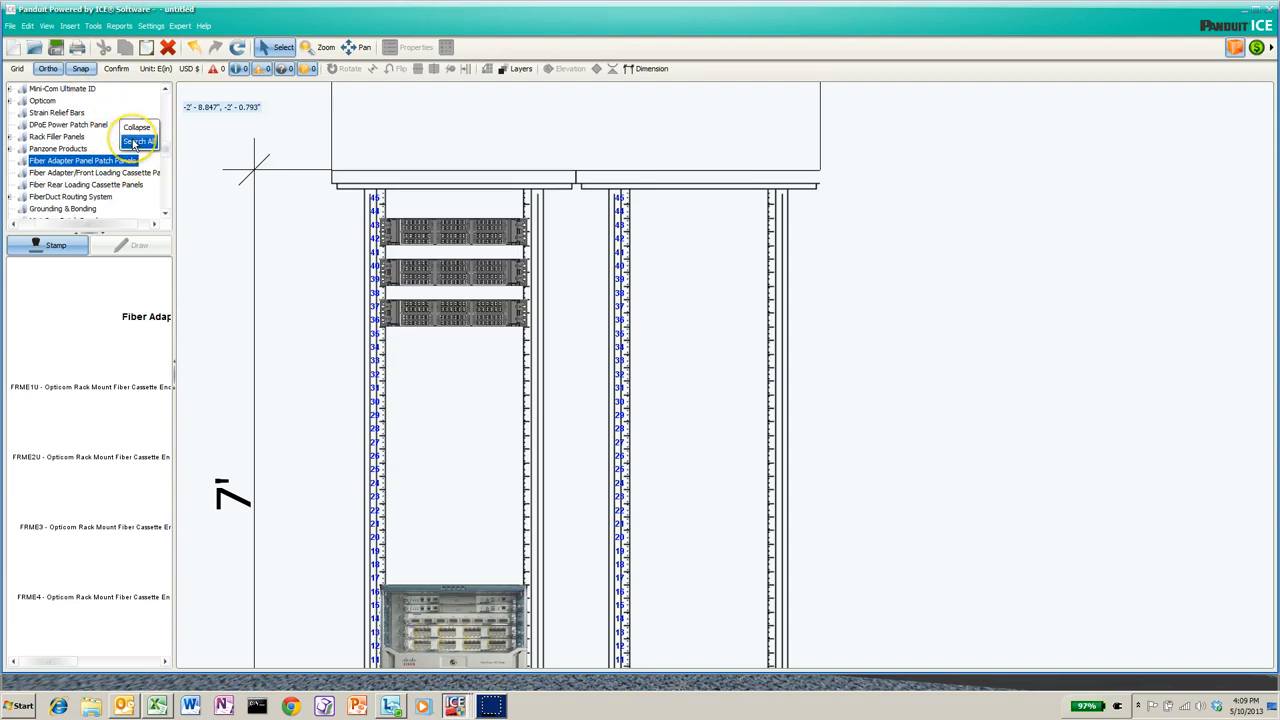
- Search for 'NMF2' and show the high-capacity horizontal cable managers in the catalog
{"action": "left_click", "coordinate": [138, 140]}
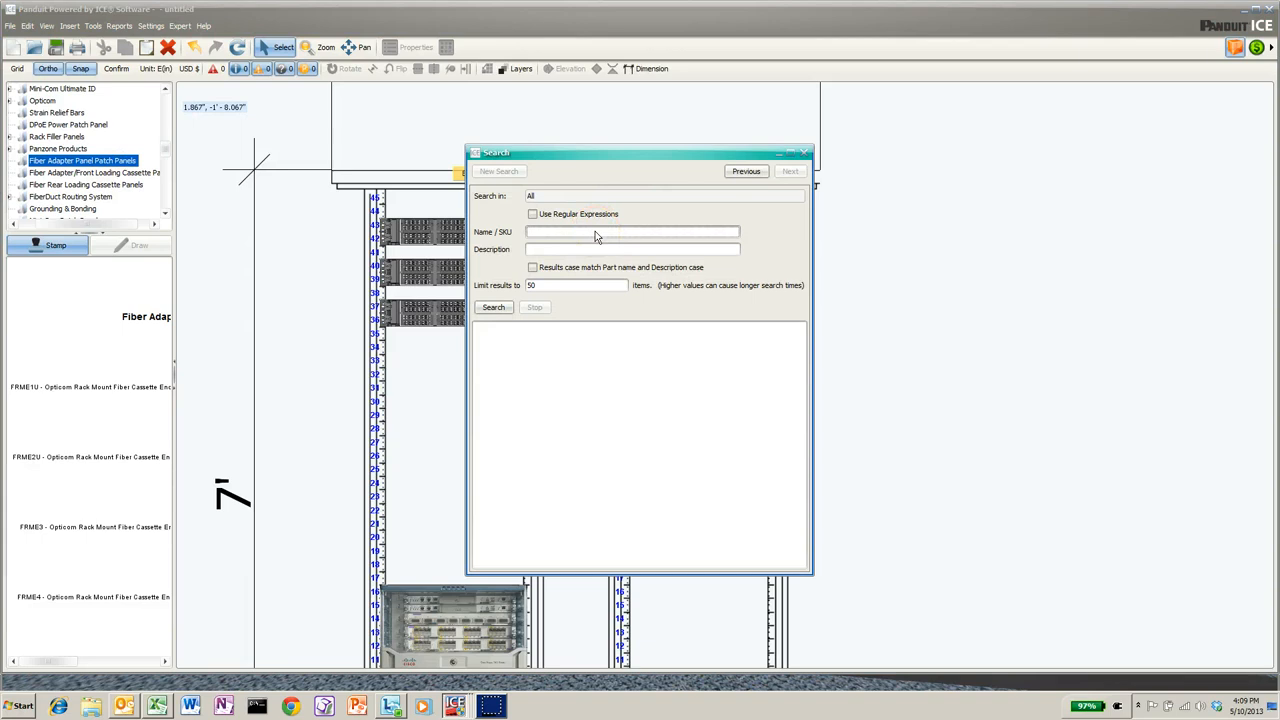
{"action": "type", "text": "N"}
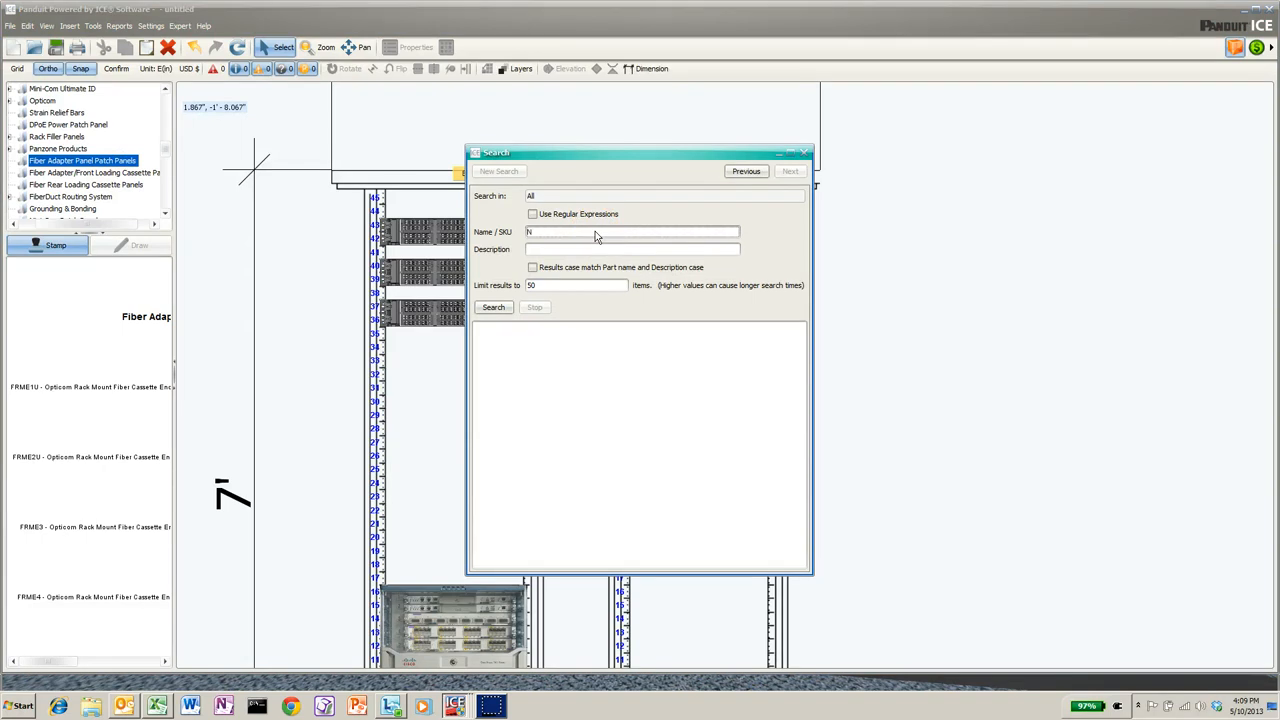
{"action": "type", "text": "NMF2"}
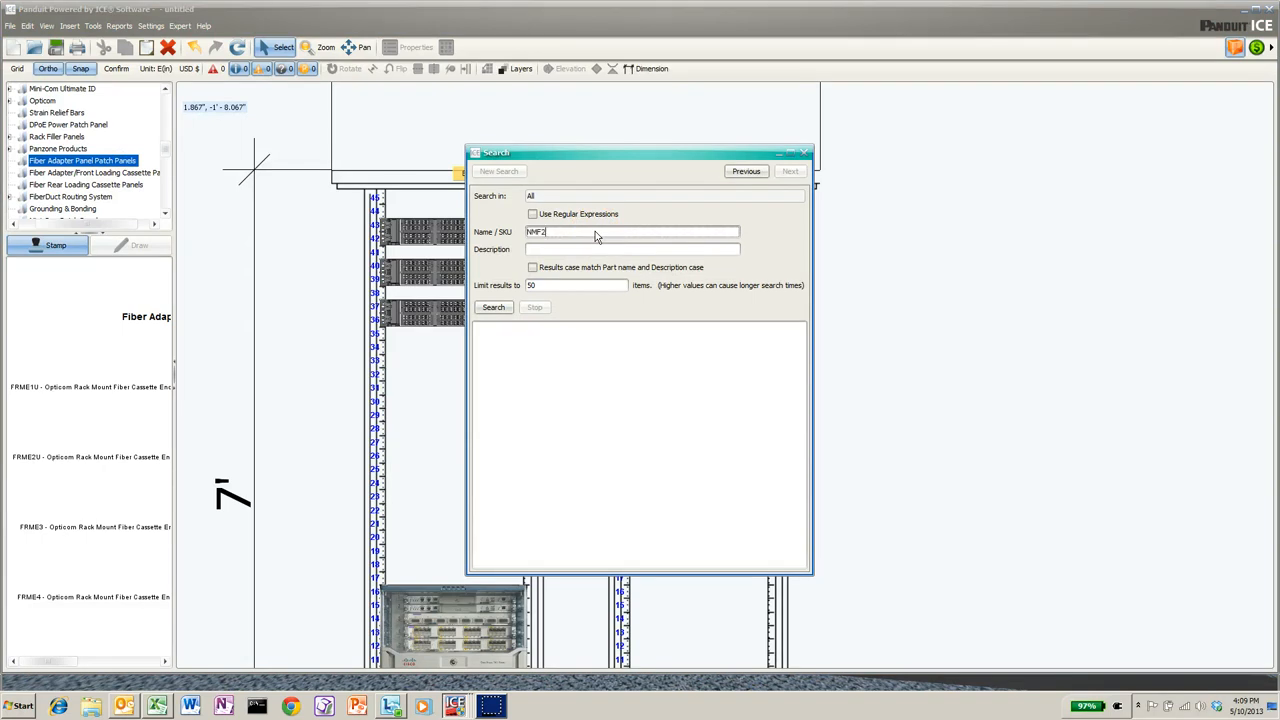
{"action": "left_click", "coordinate": [492, 308]}
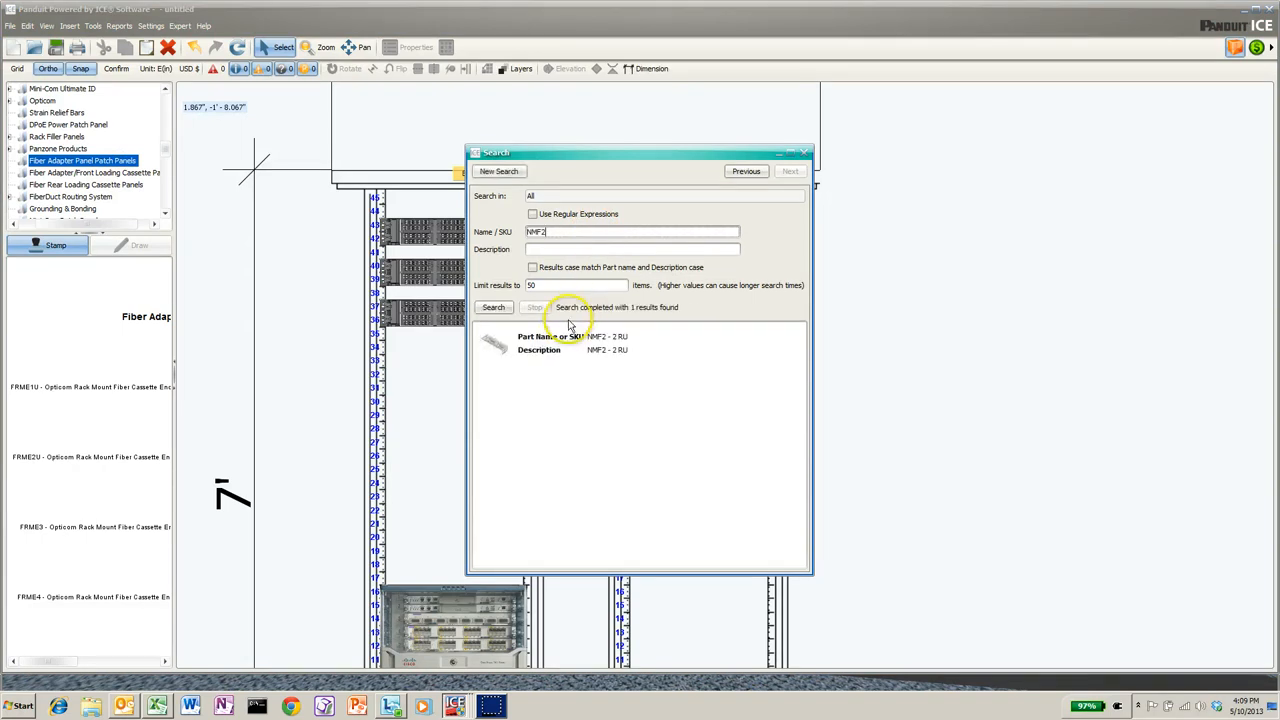
{"action": "left_click", "coordinate": [544, 342]}
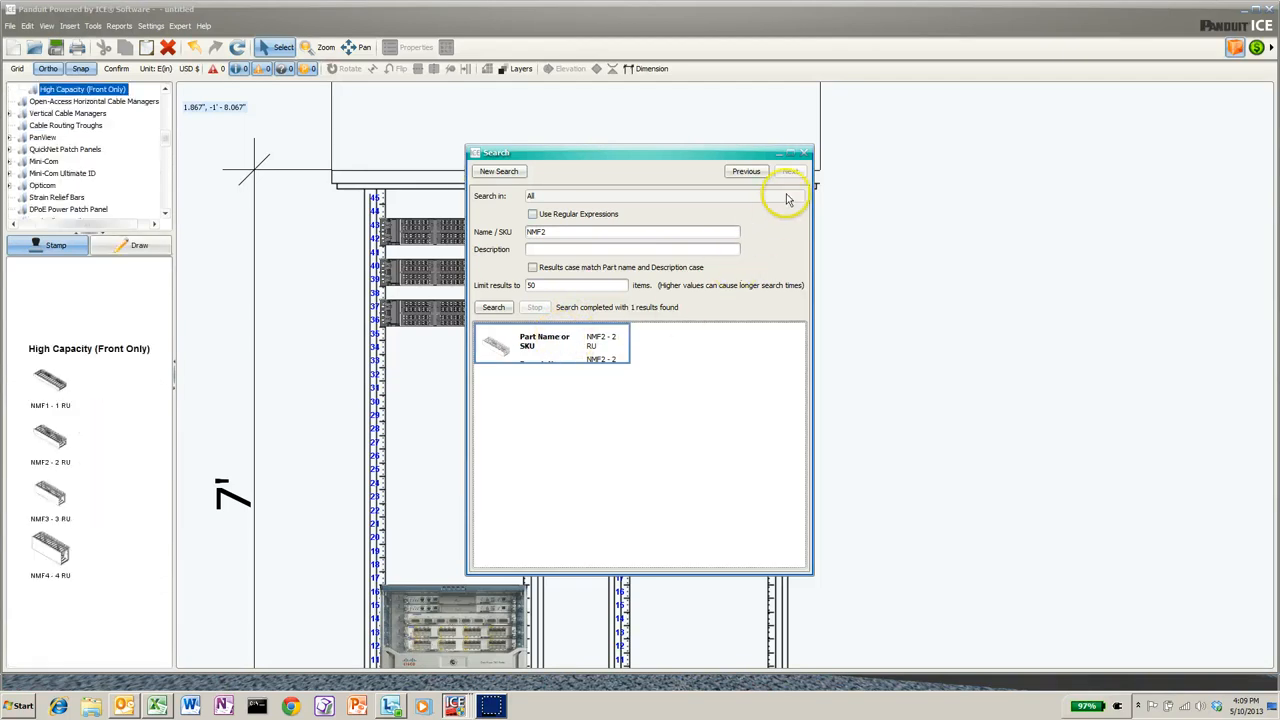
{"action": "left_click", "coordinate": [804, 152]}
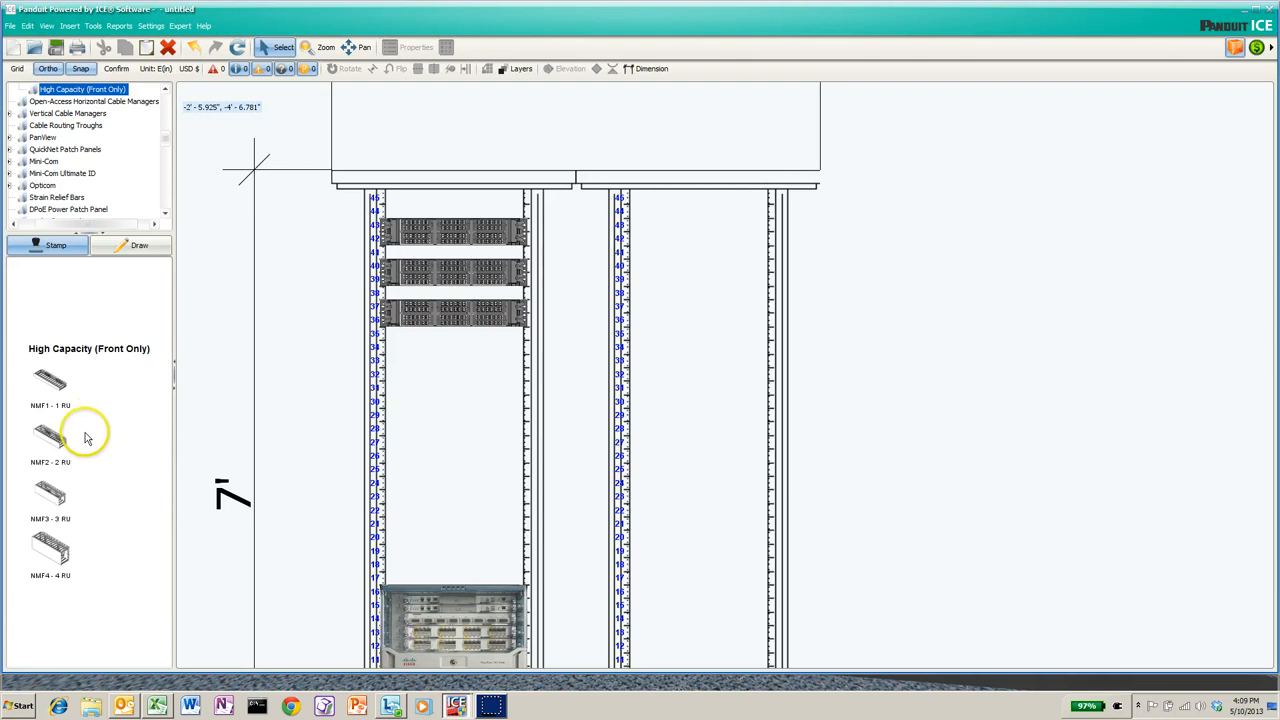
- Stamp the NMF1 1RU high-capacity cable manager into the left cabinet at RU 41
{"action": "left_click", "coordinate": [50, 436]}
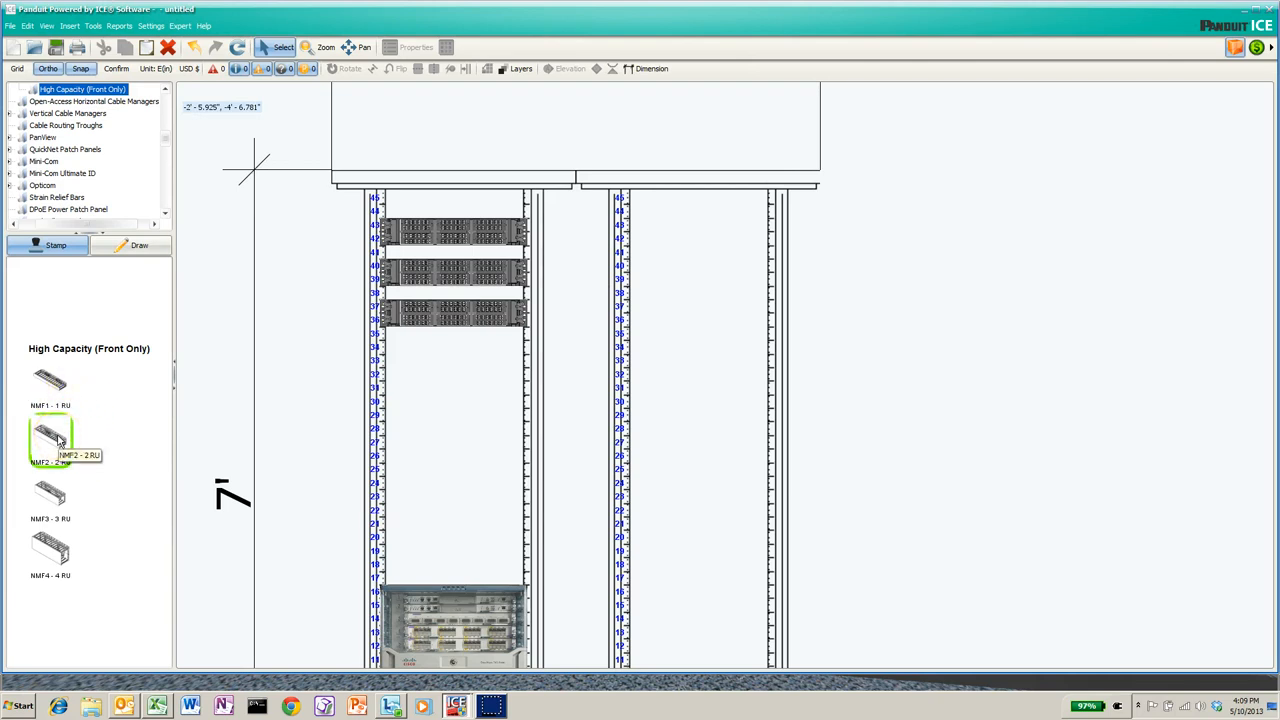
{"action": "left_click", "coordinate": [50, 440]}
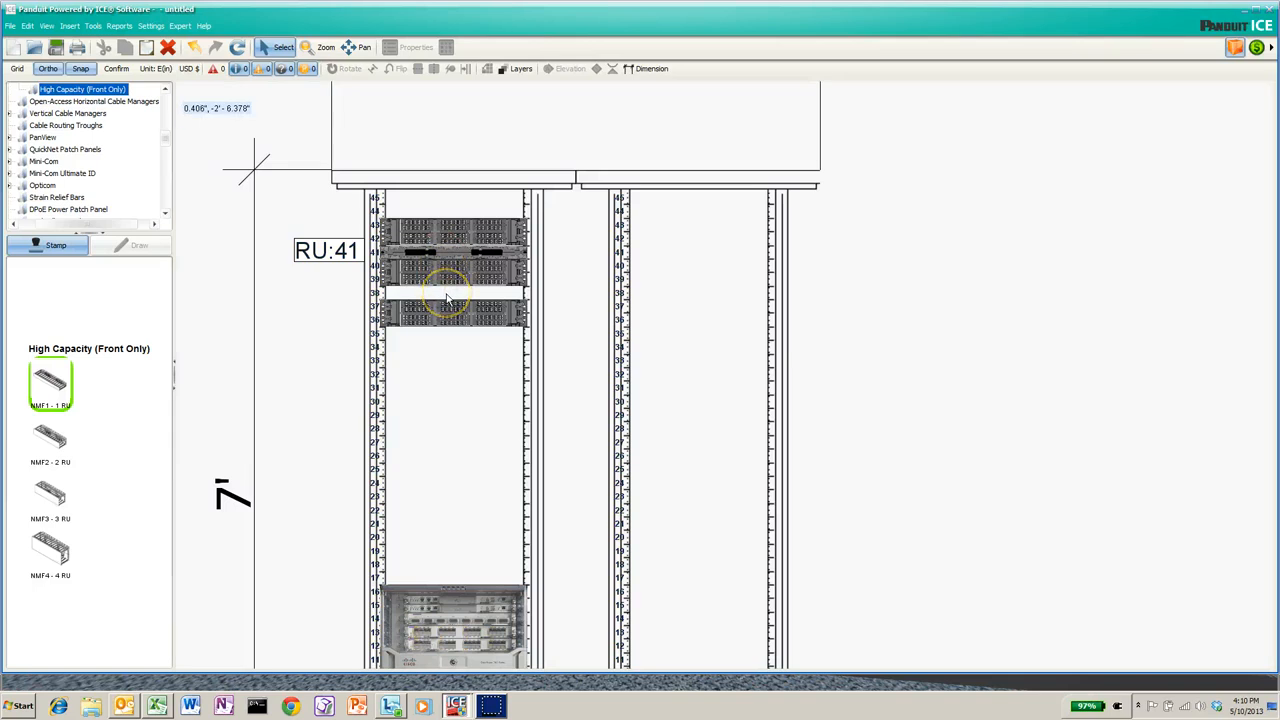
{"action": "left_click", "coordinate": [452, 292]}
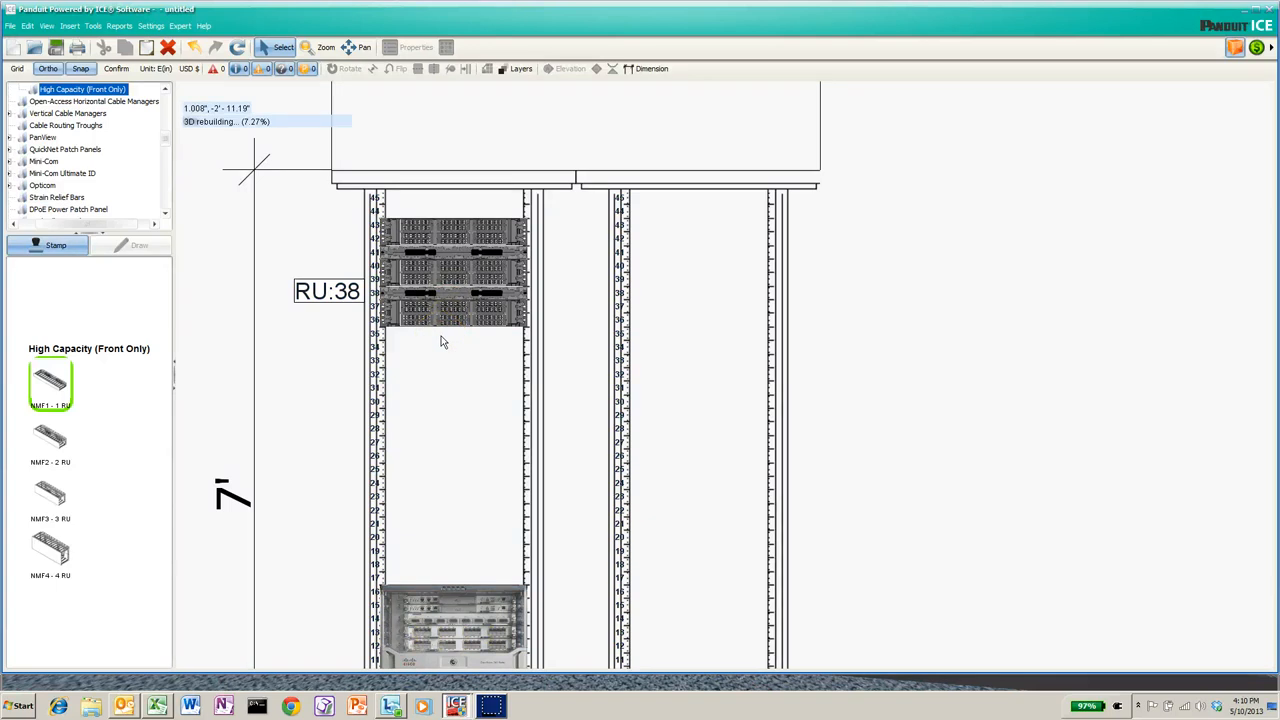
{"action": "mouse_move", "coordinate": [444, 352]}
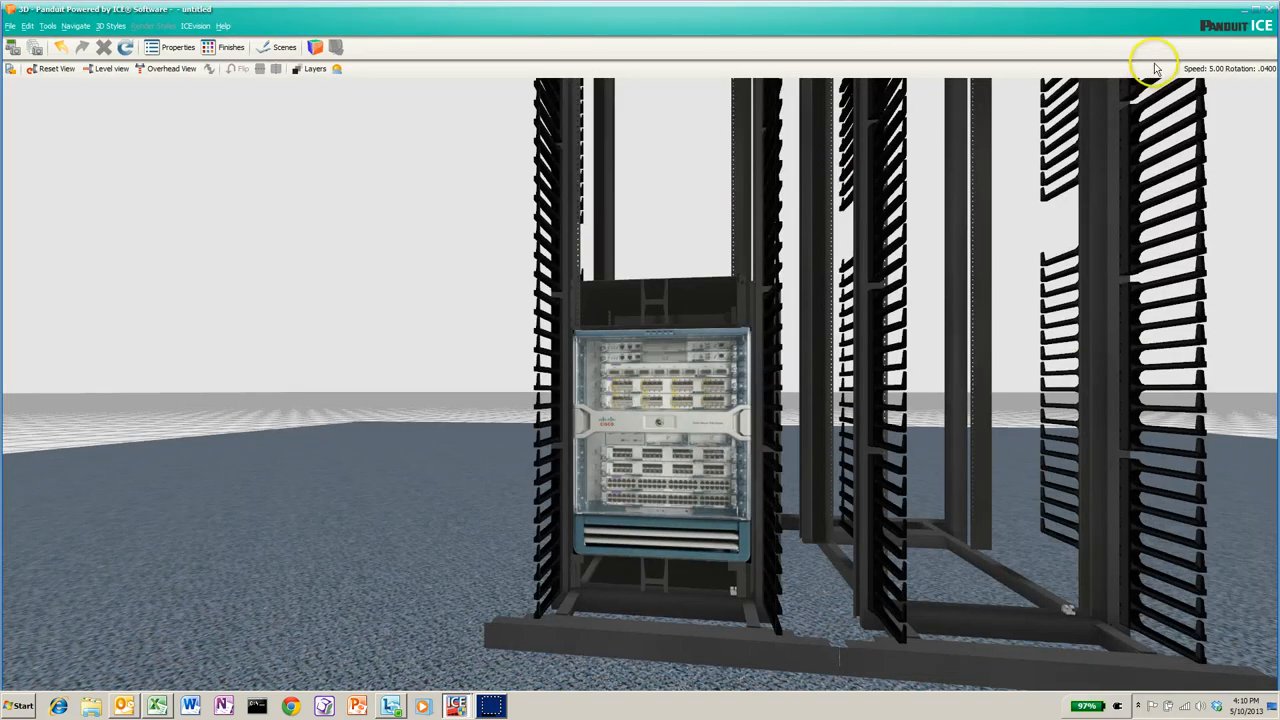
{"action": "mouse_move", "coordinate": [1270, 16]}
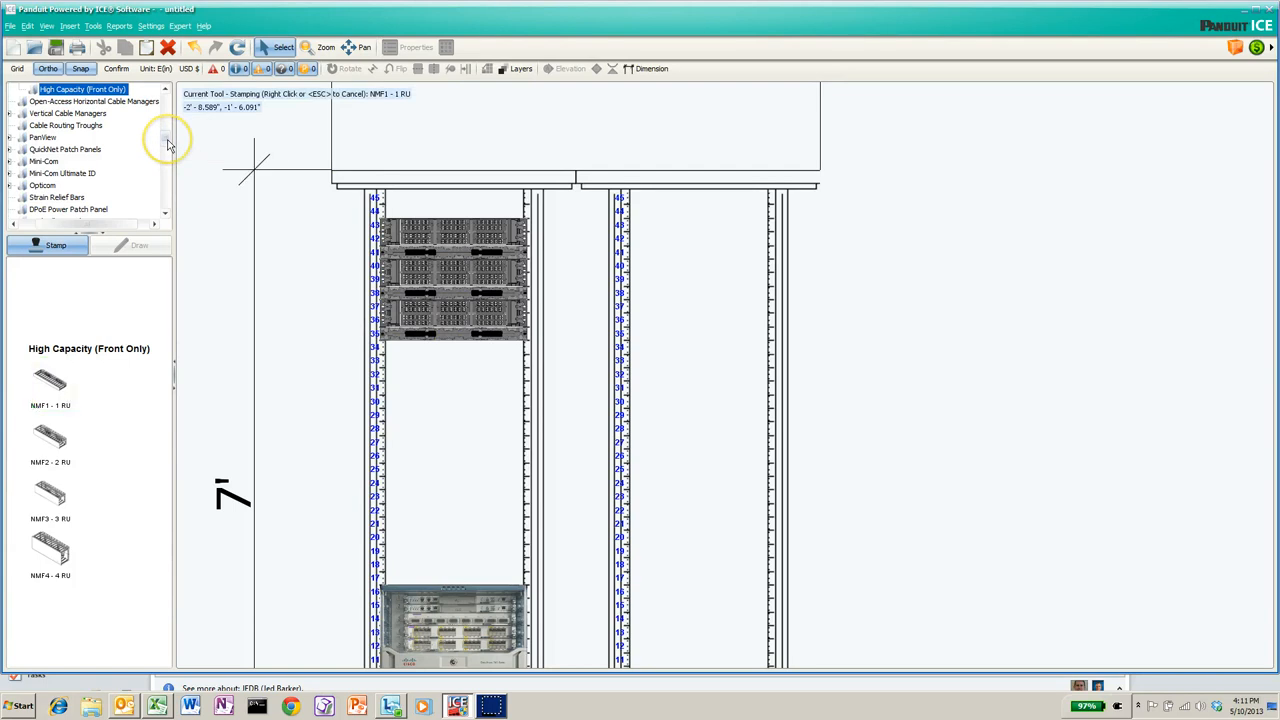
- Stamp Cisco Catalyst 3750 switches around RU 32 in the left cabinet, then list the Catalyst 4900 Series
{"action": "scroll", "scroll_direction": "down", "scroll_amount": 3}
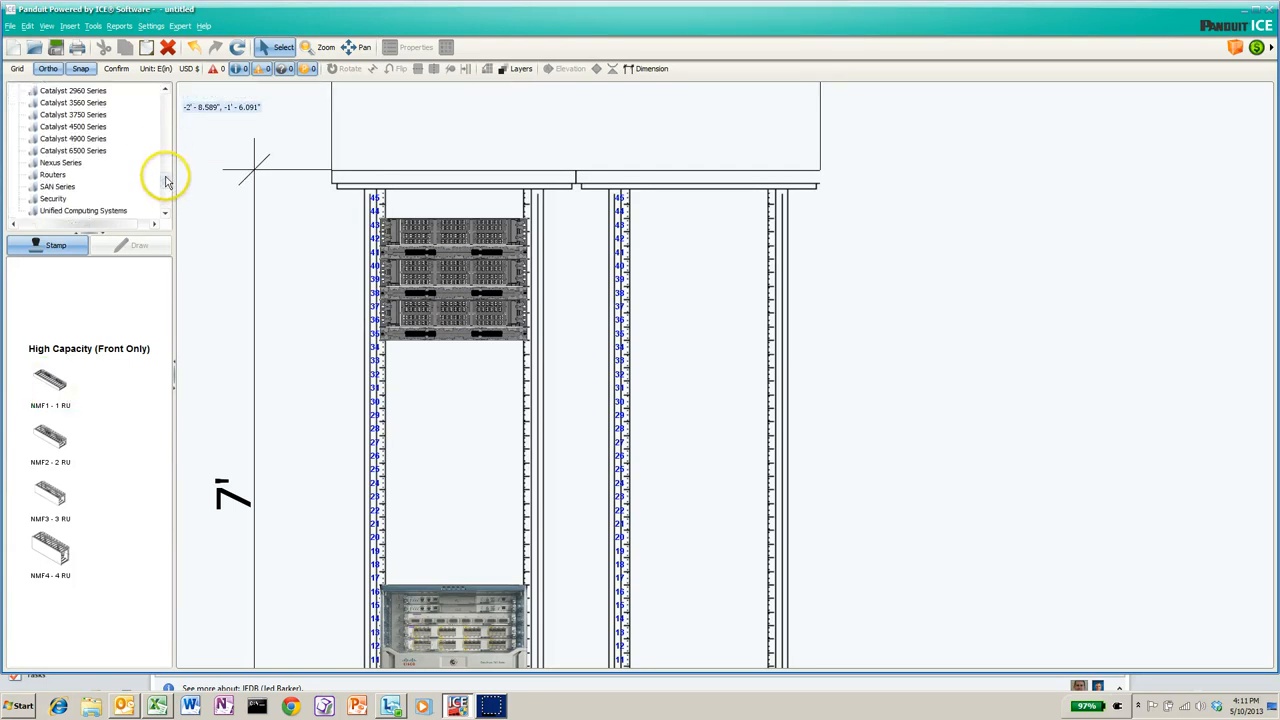
{"action": "left_click", "coordinate": [72, 114]}
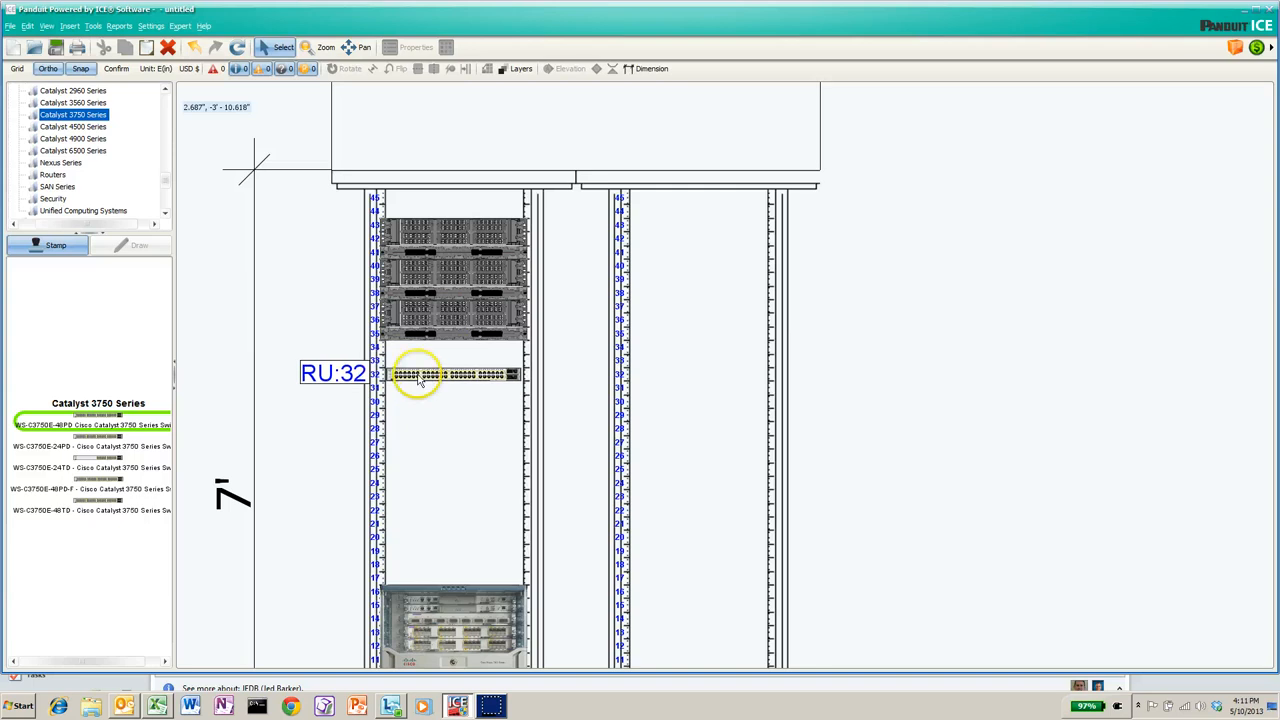
{"action": "left_click_drag", "start_coordinate": [420, 376], "coordinate": [420, 360]}
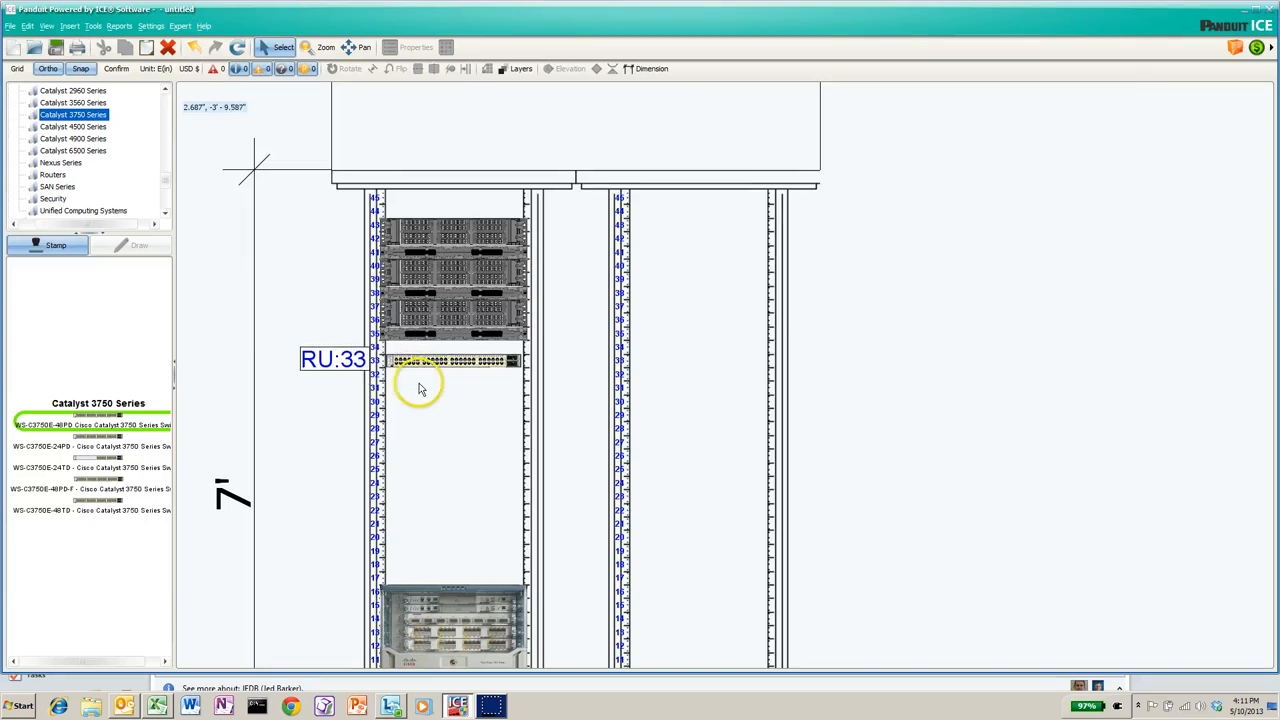
{"action": "left_click_drag", "start_coordinate": [450, 360], "coordinate": [450, 374]}
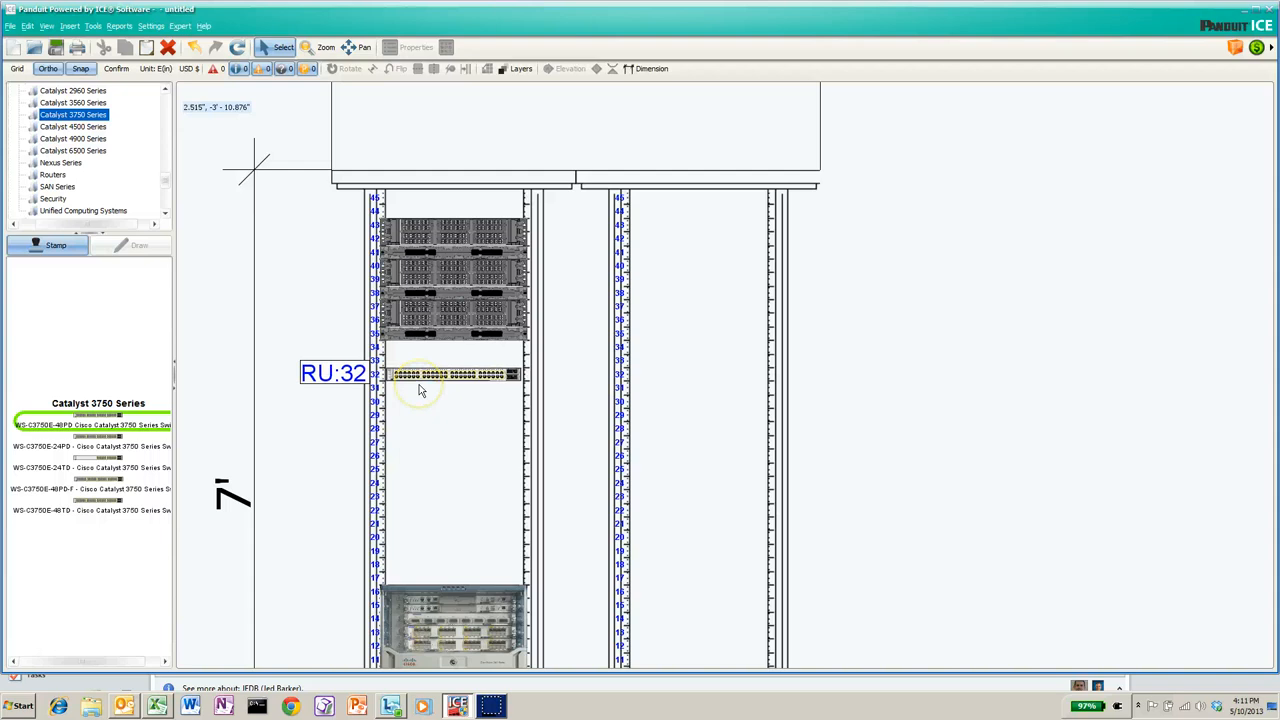
{"action": "left_click", "coordinate": [450, 374]}
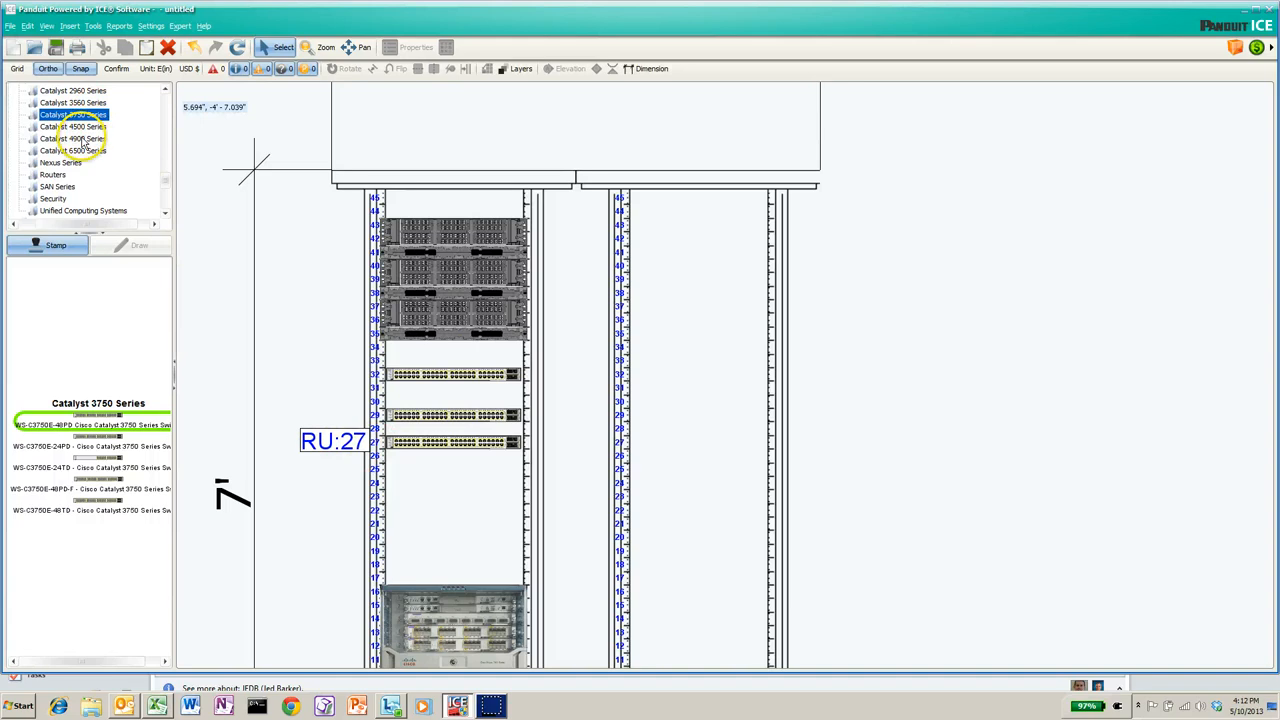
{"action": "left_click", "coordinate": [72, 138]}
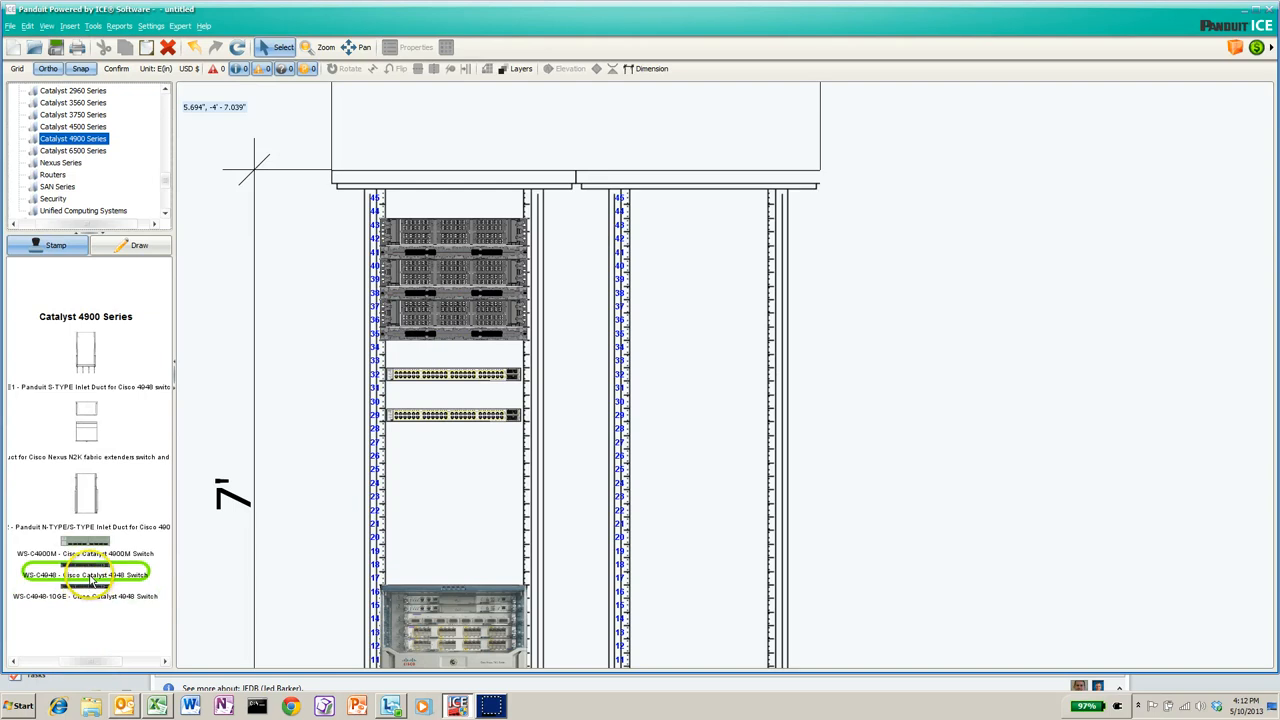
{"action": "mouse_move", "coordinate": [88, 576]}
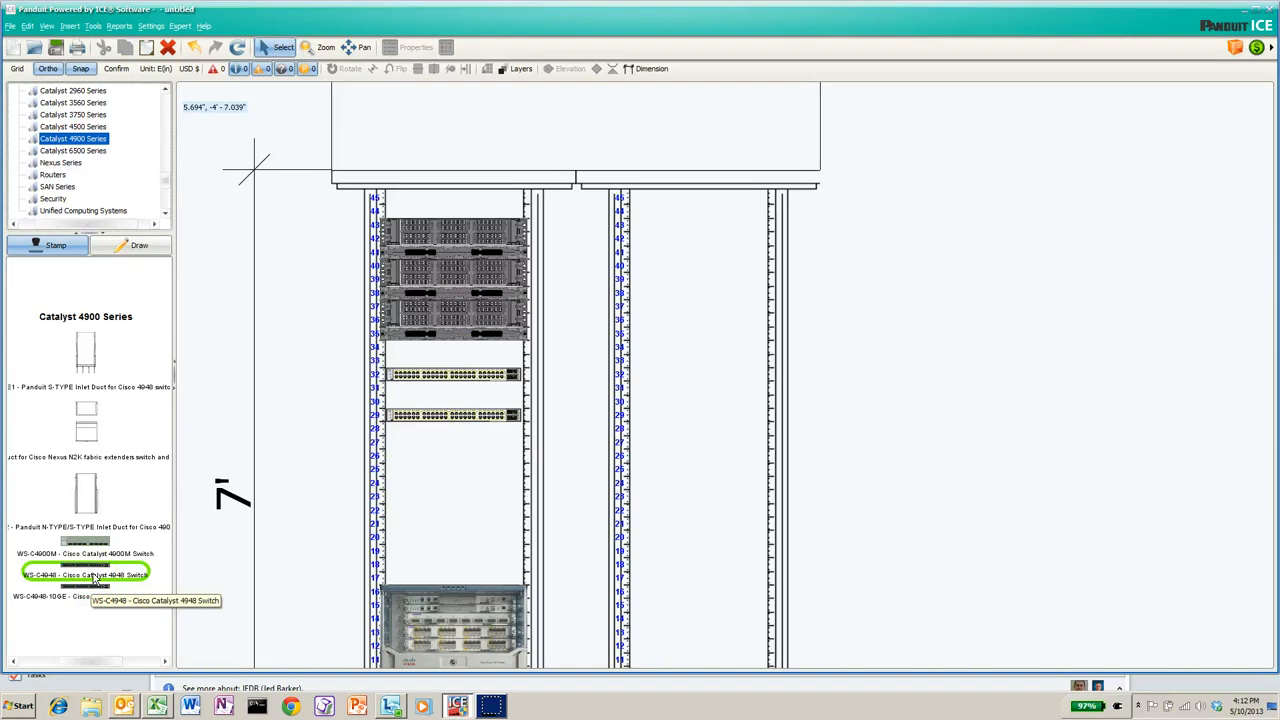
{"action": "mouse_move", "coordinate": [84, 596]}
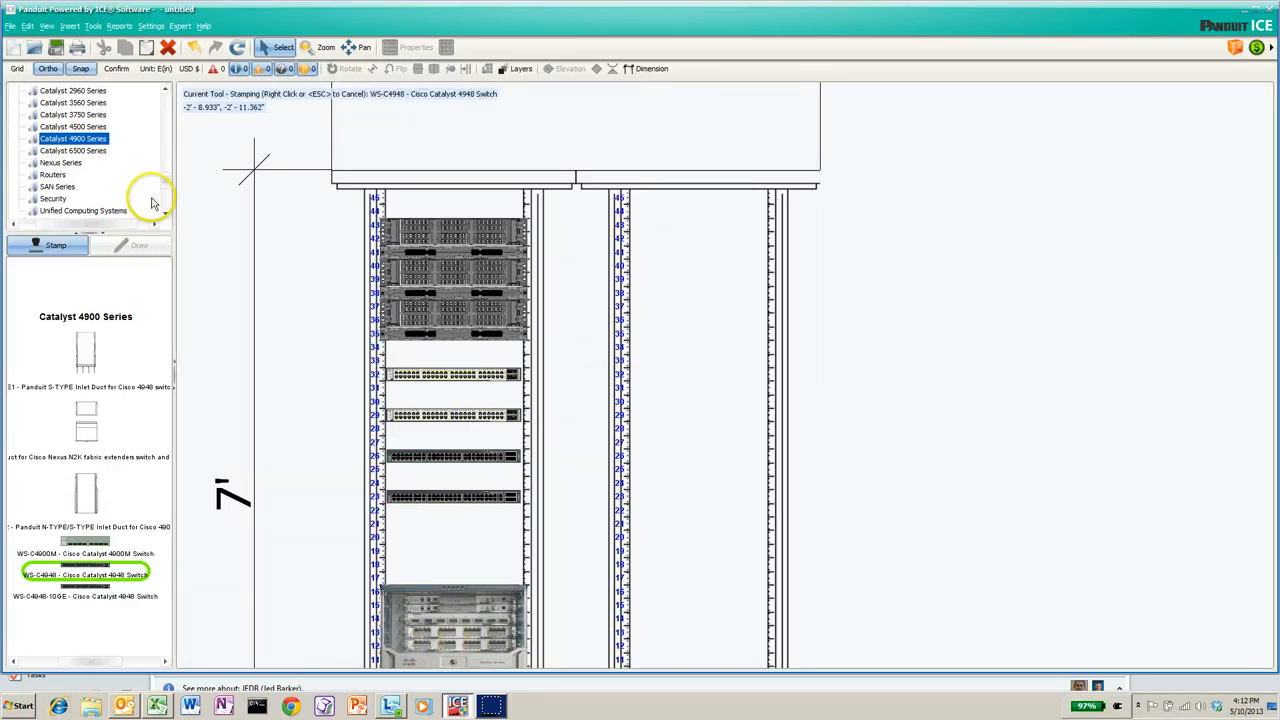
{"action": "mouse_move", "coordinate": [164, 164]}
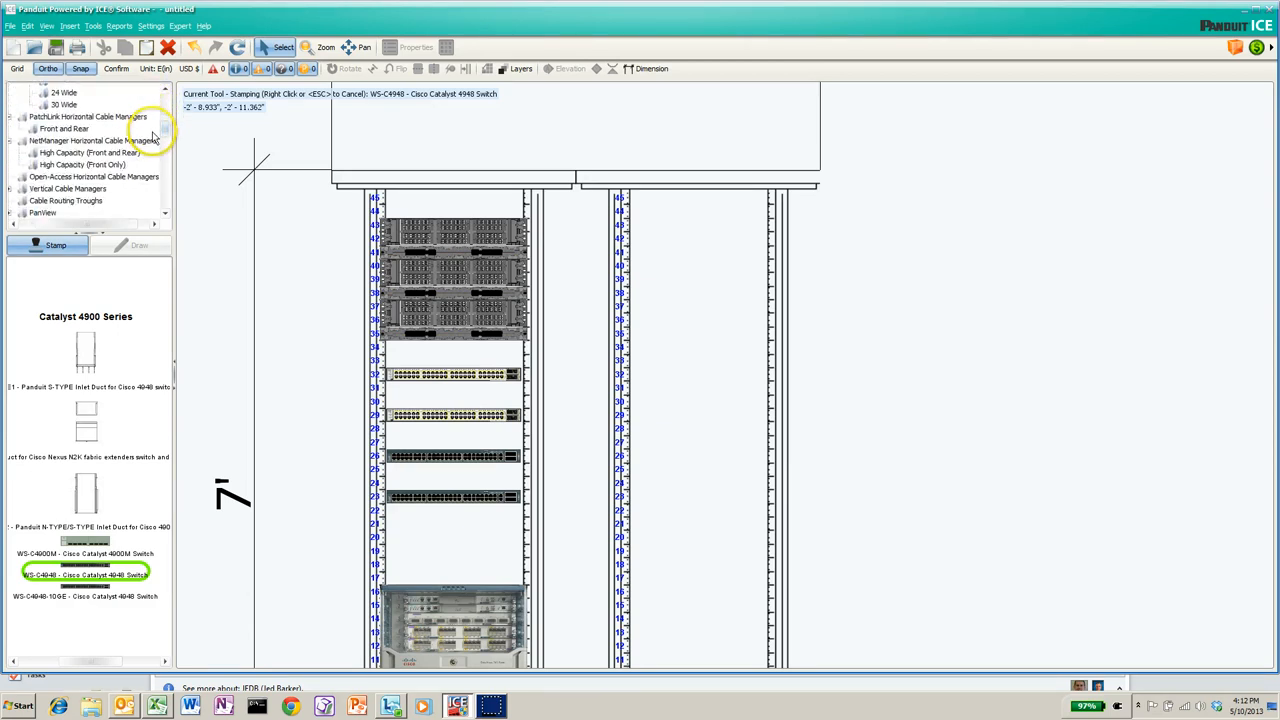
- Search for 'NMF2' and bring up the High Capacity (Front Only) manager list, NMF1 through NMF4
{"action": "scroll", "scroll_direction": "down", "scroll_amount": 3}
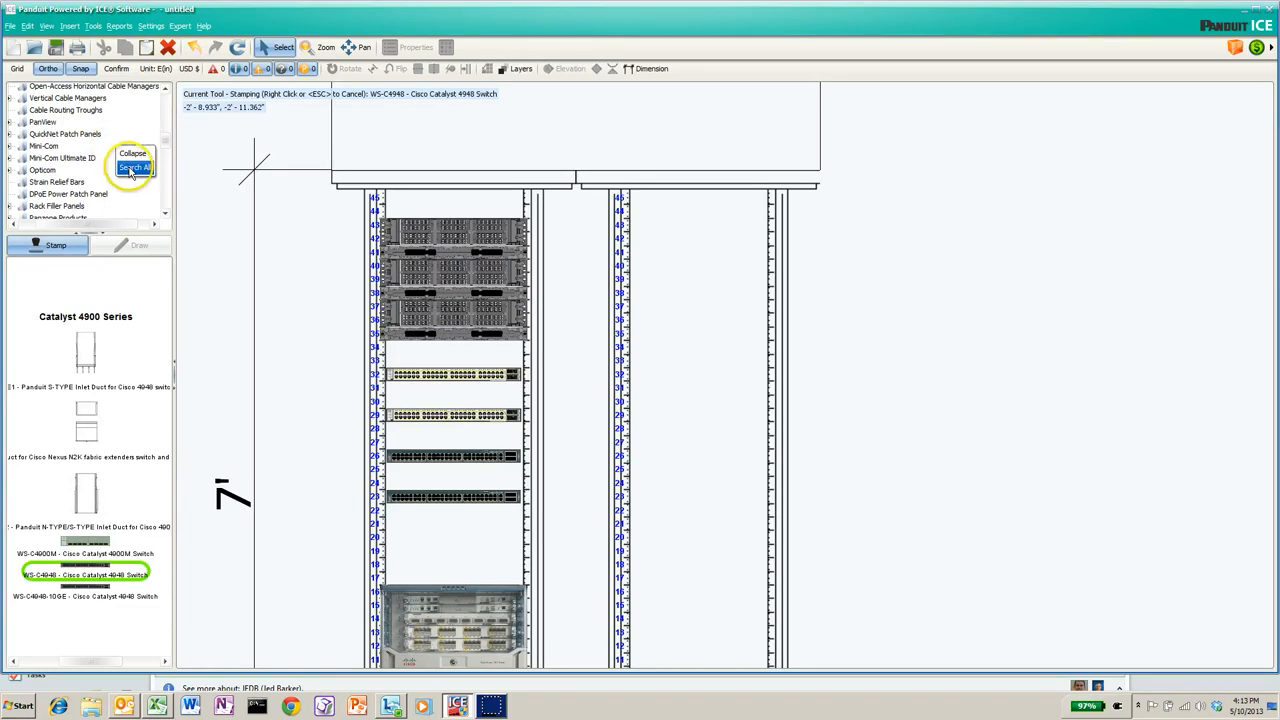
{"action": "left_click", "coordinate": [132, 168]}
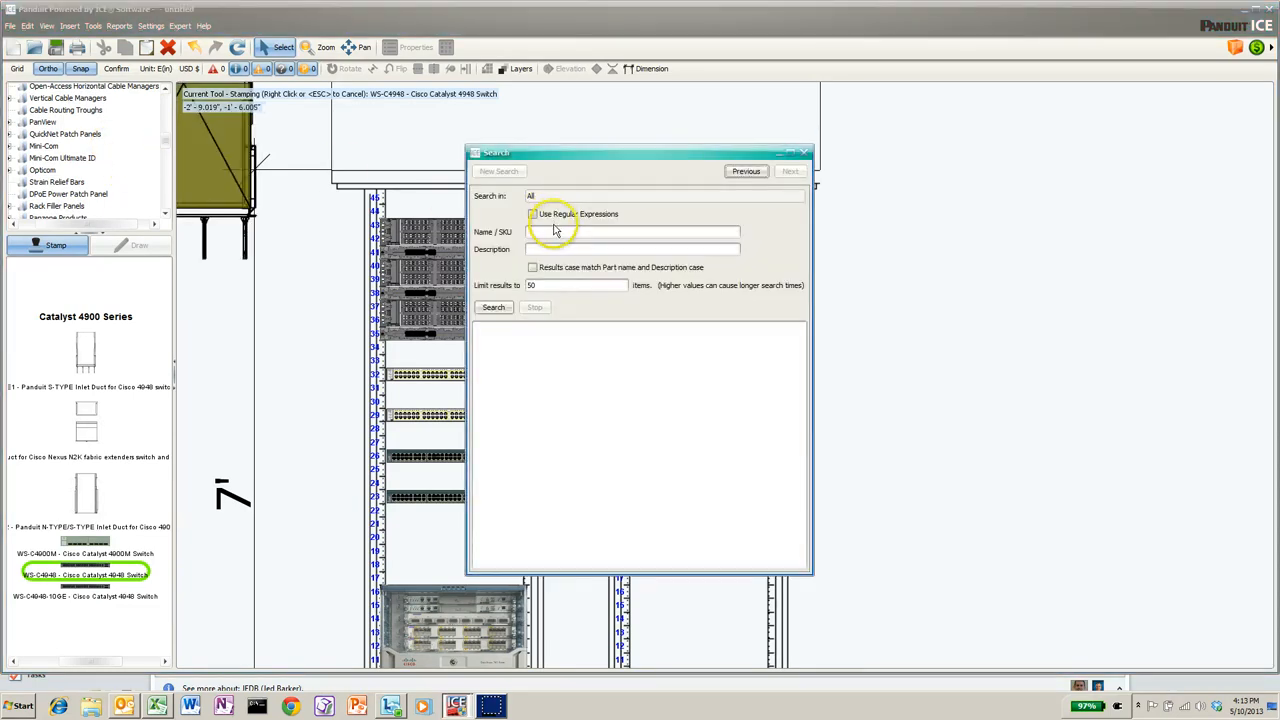
{"action": "type", "text": "NMF2"}
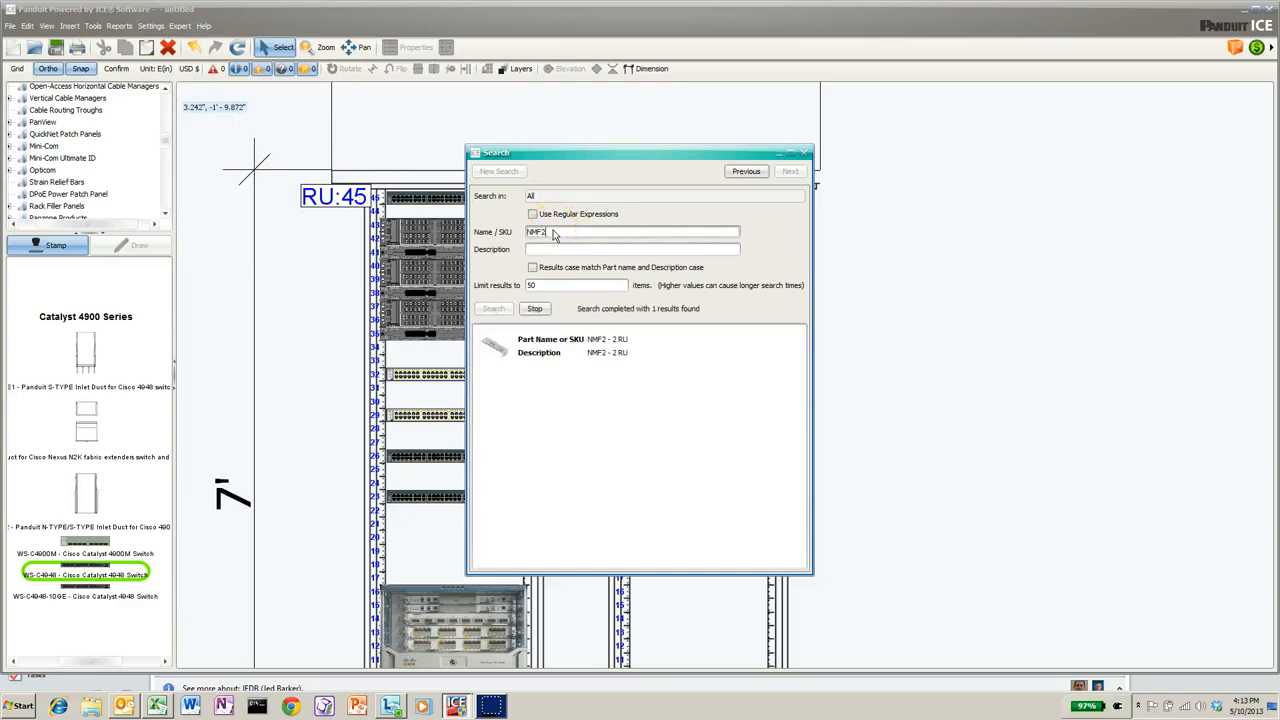
{"action": "left_click", "coordinate": [550, 344]}
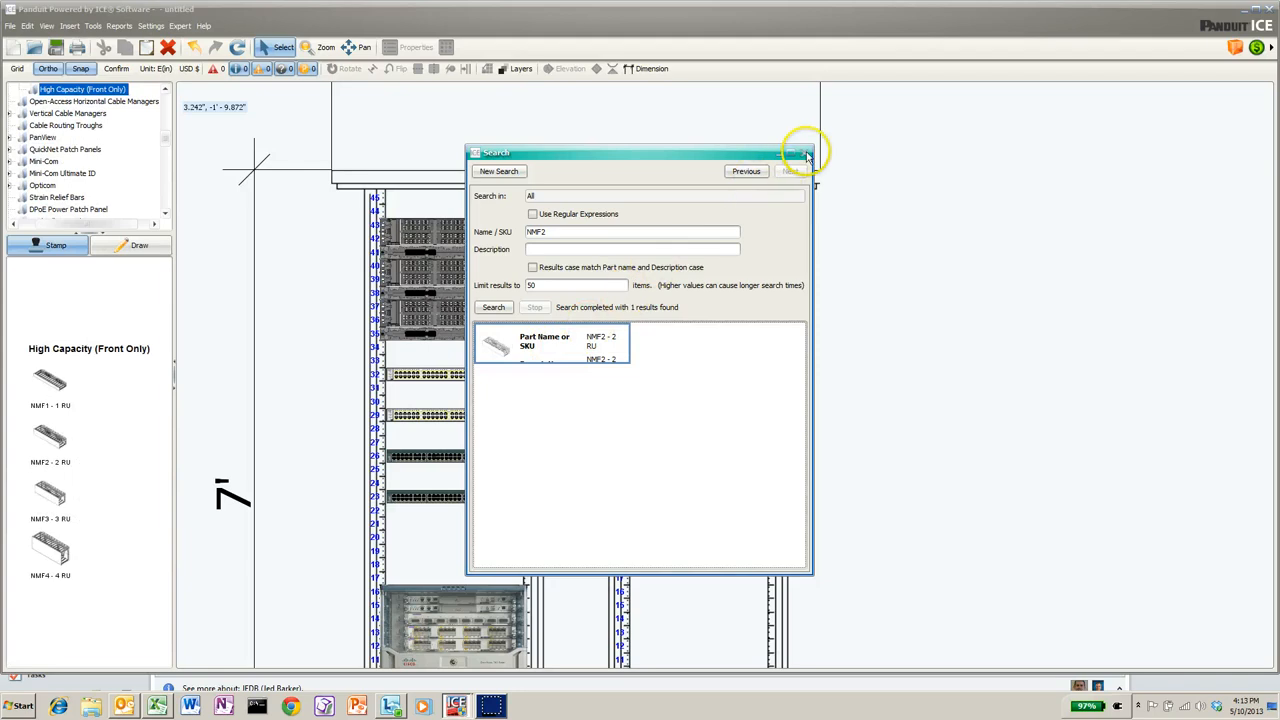
{"action": "left_click", "coordinate": [806, 152]}
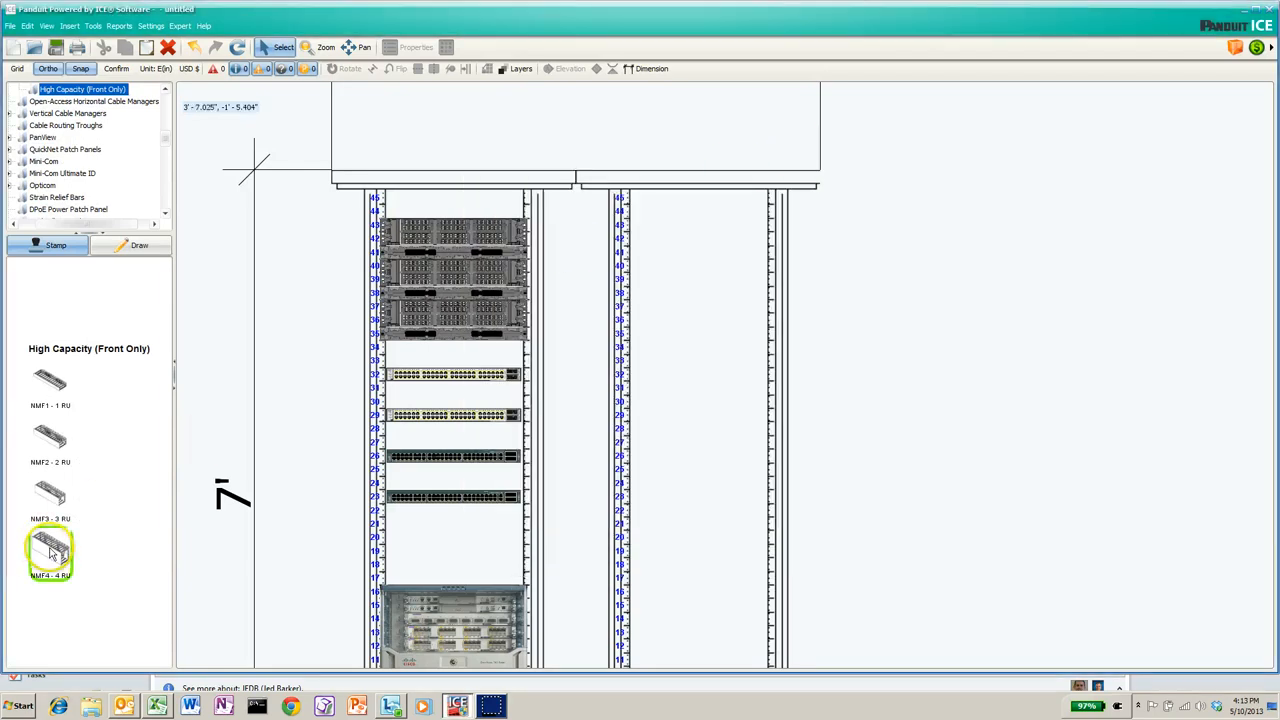
- Stamp an NMF4 4RU high-capacity cable manager directly above the Nexus chassis
{"action": "left_click", "coordinate": [432, 558]}
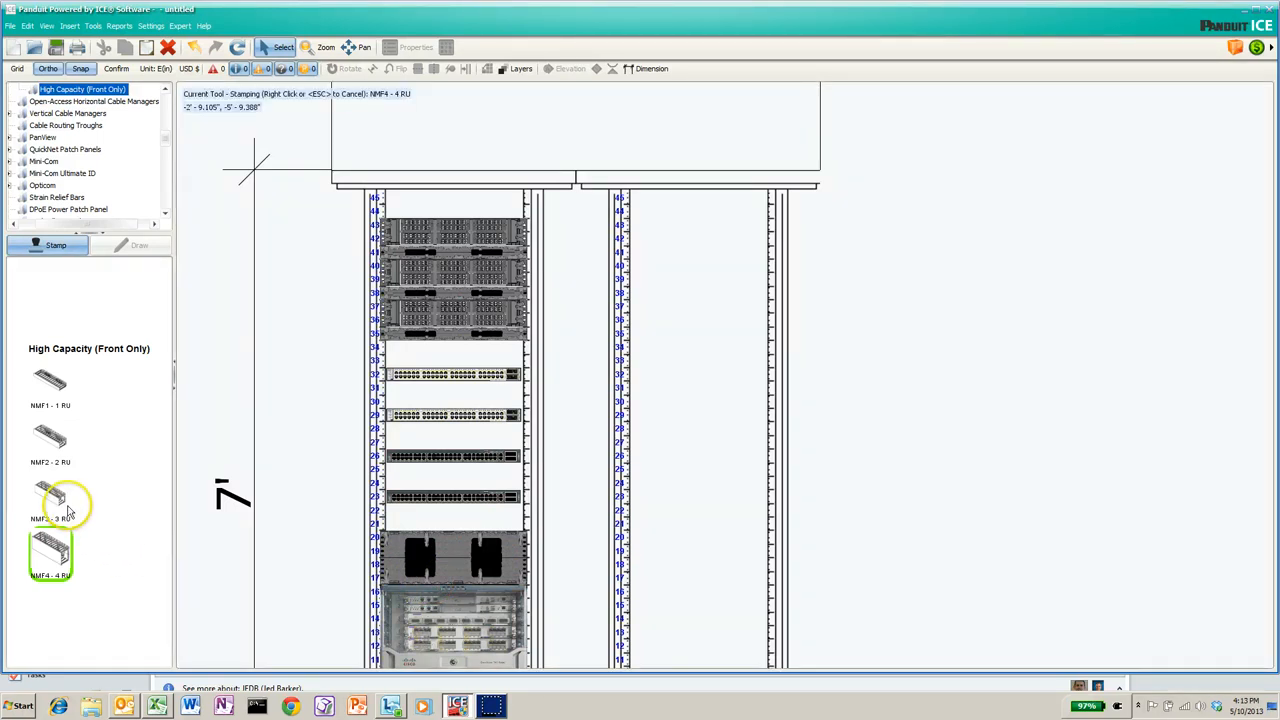
{"action": "left_click", "coordinate": [50, 438]}
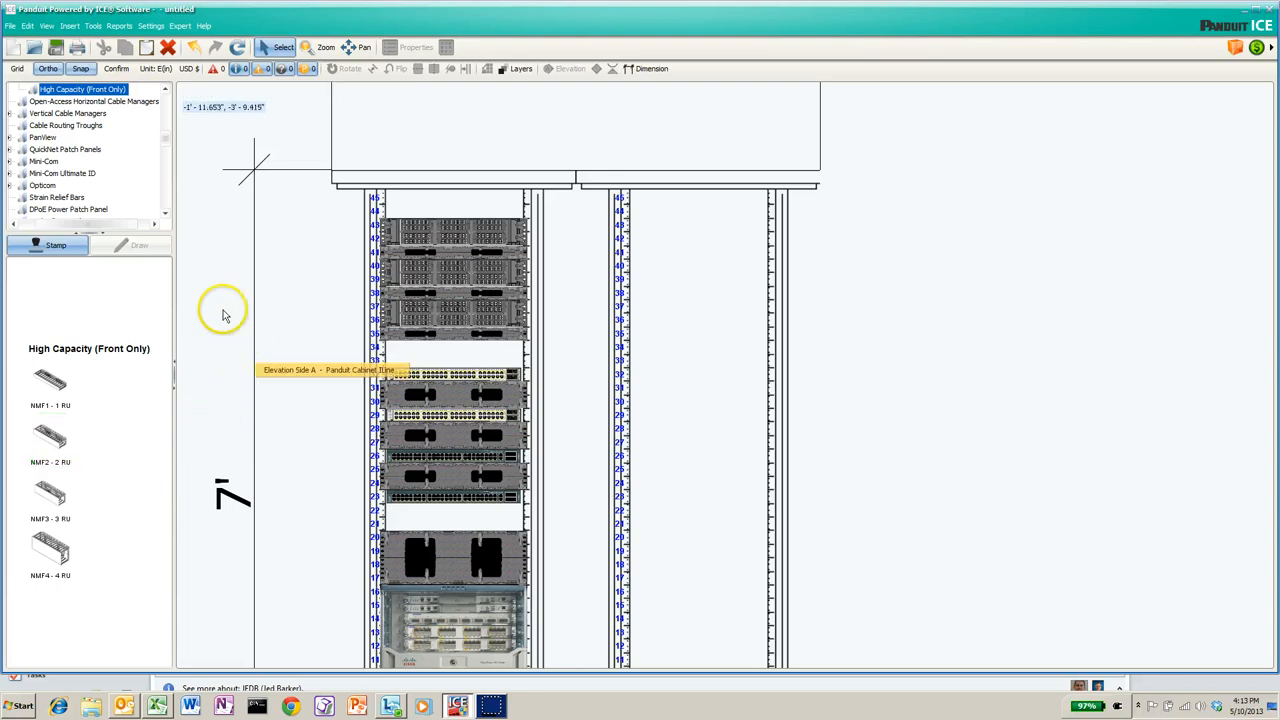
{"action": "mouse_move", "coordinate": [168, 140]}
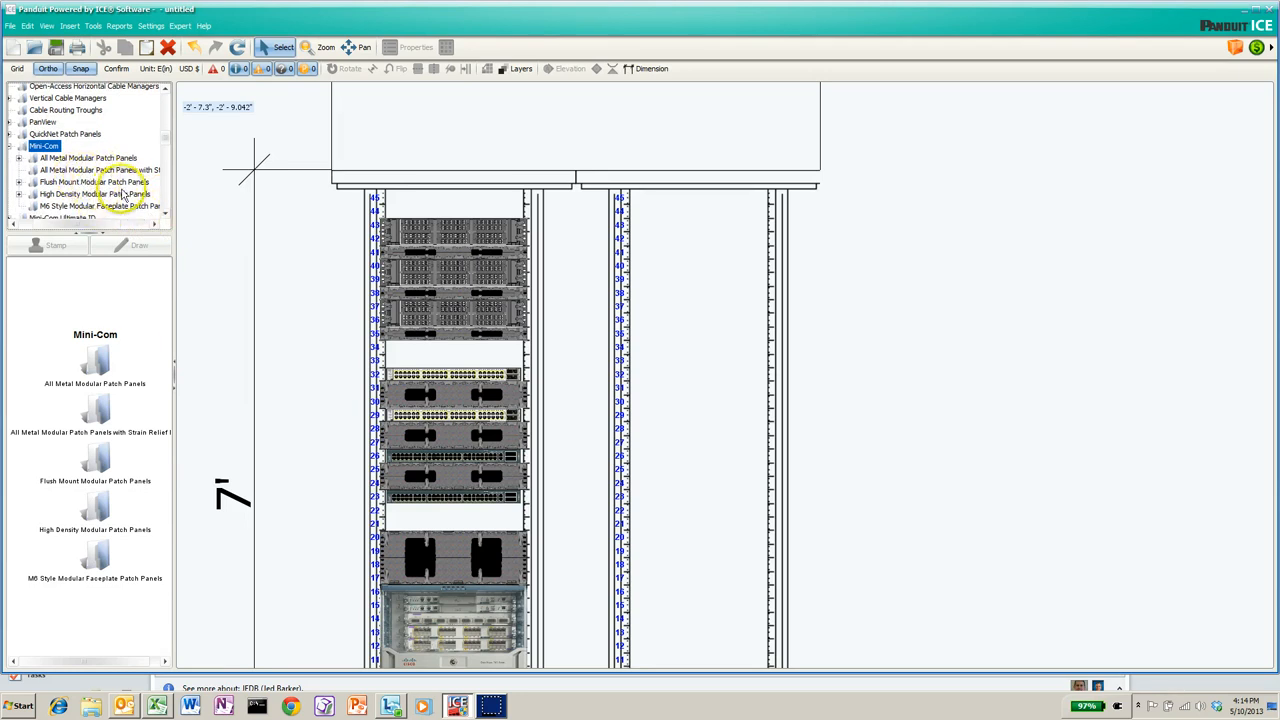
- Pick the CFPA48FMWBLY 48-port 2RU Mini-Com flush mount modular patch panel
{"action": "left_click", "coordinate": [96, 182]}
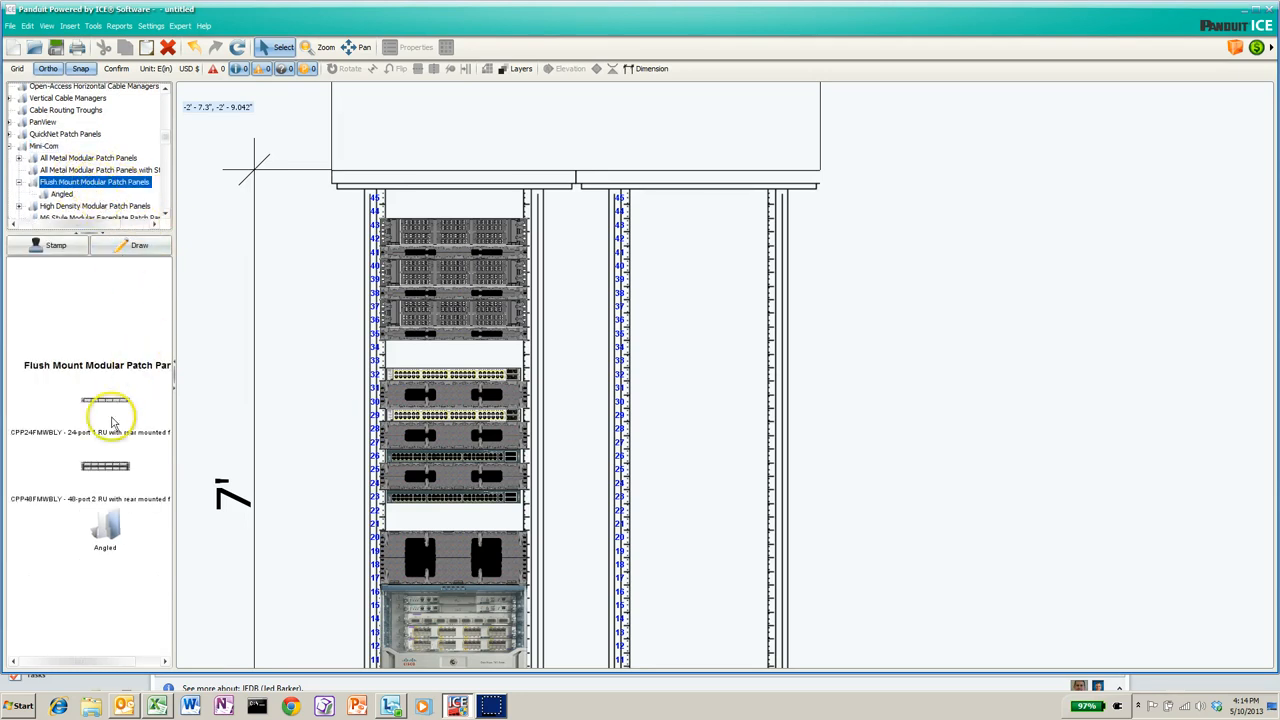
{"action": "left_click", "coordinate": [104, 400]}
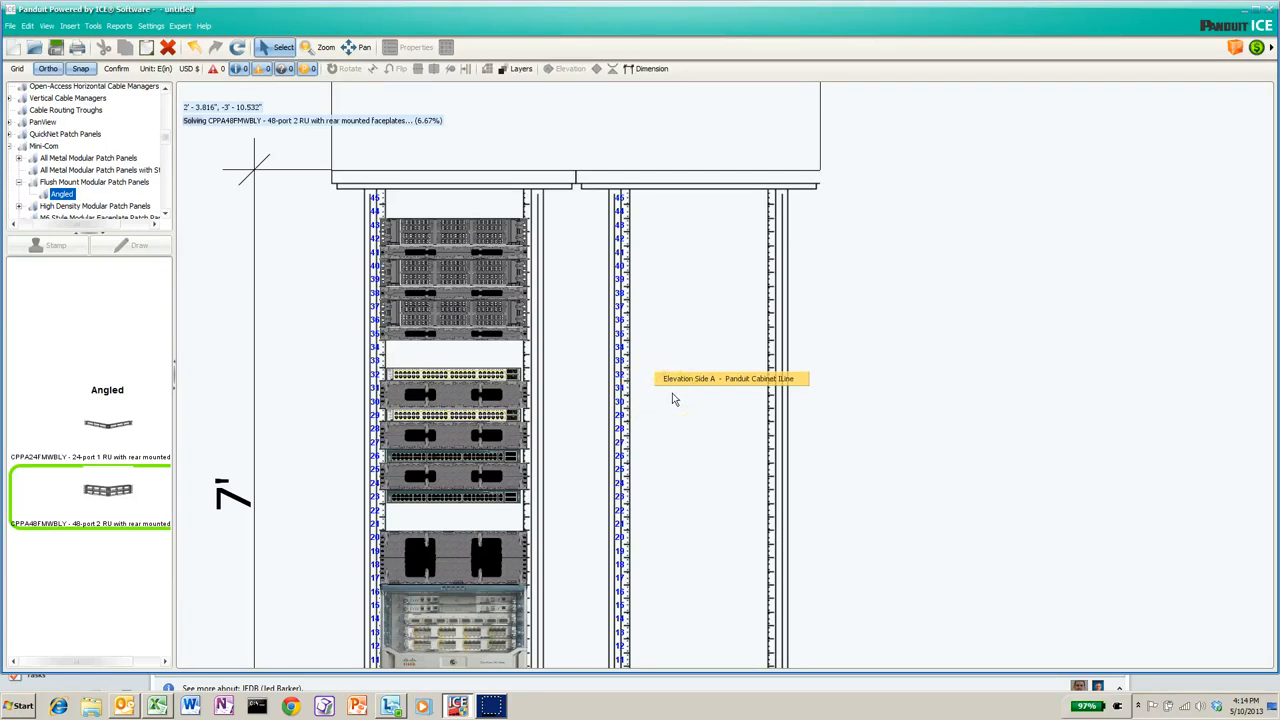
{"action": "left_click", "coordinate": [678, 396]}
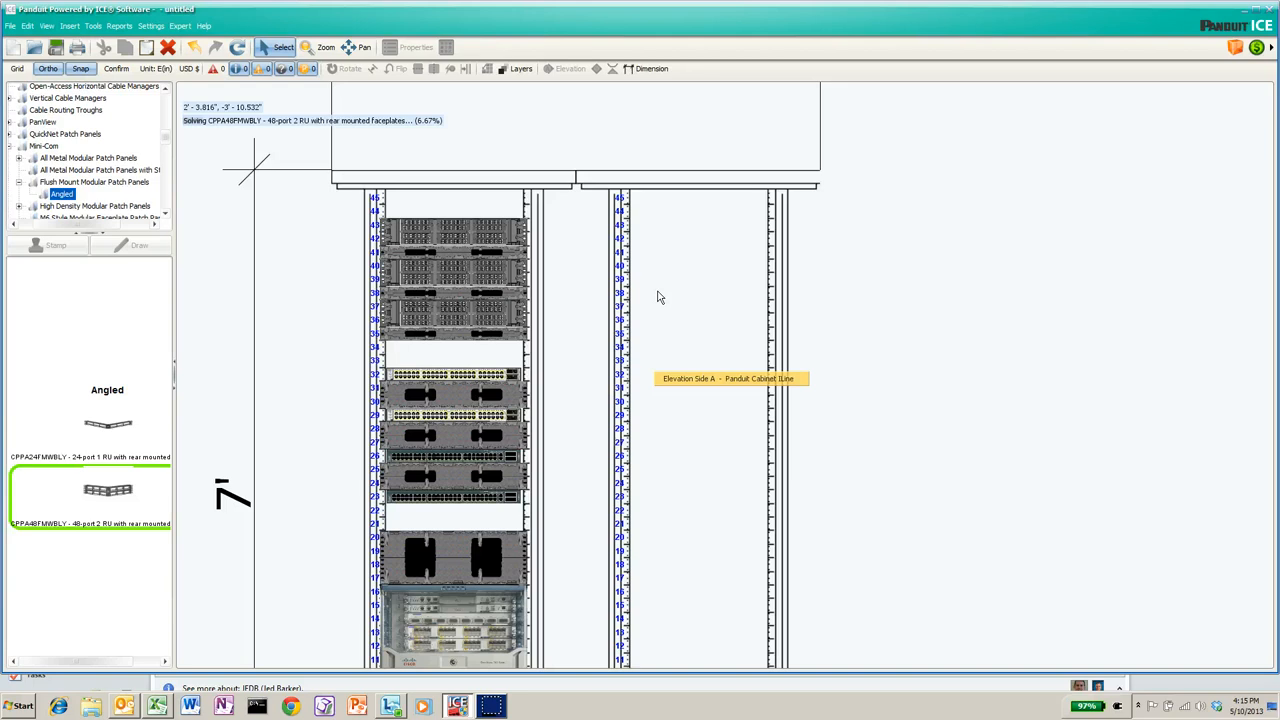
{"action": "left_click", "coordinate": [690, 300]}
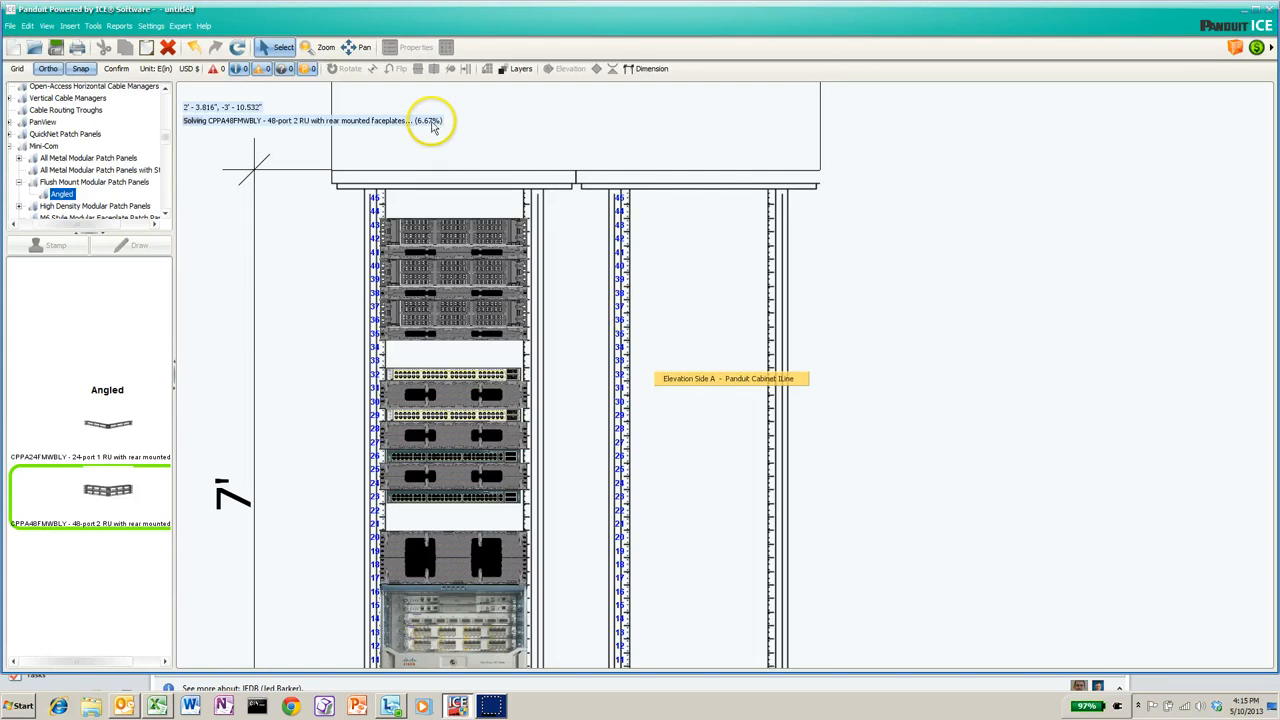
{"action": "mouse_move", "coordinate": [520, 704]}
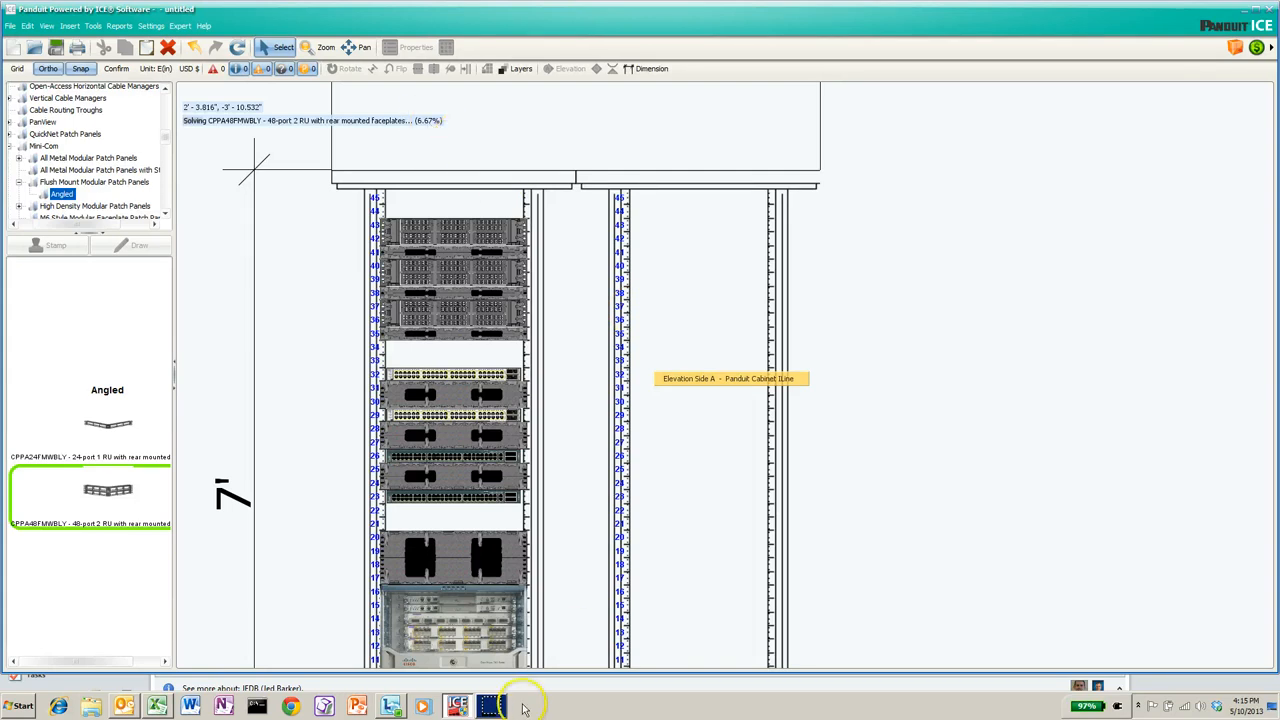